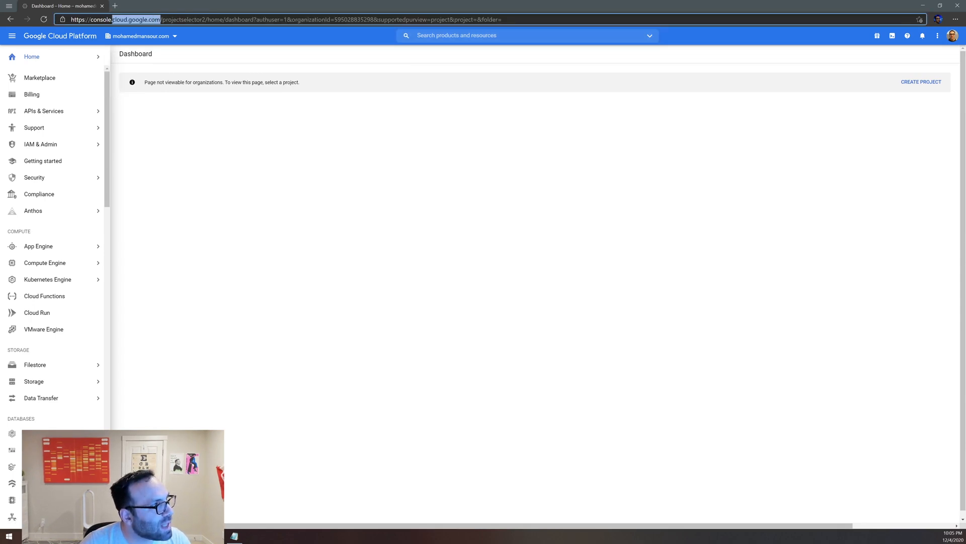
# Search for Monitoring, open Cloud Monitoring, and bring up the project chooser search.
pyautogui.write('Mo')
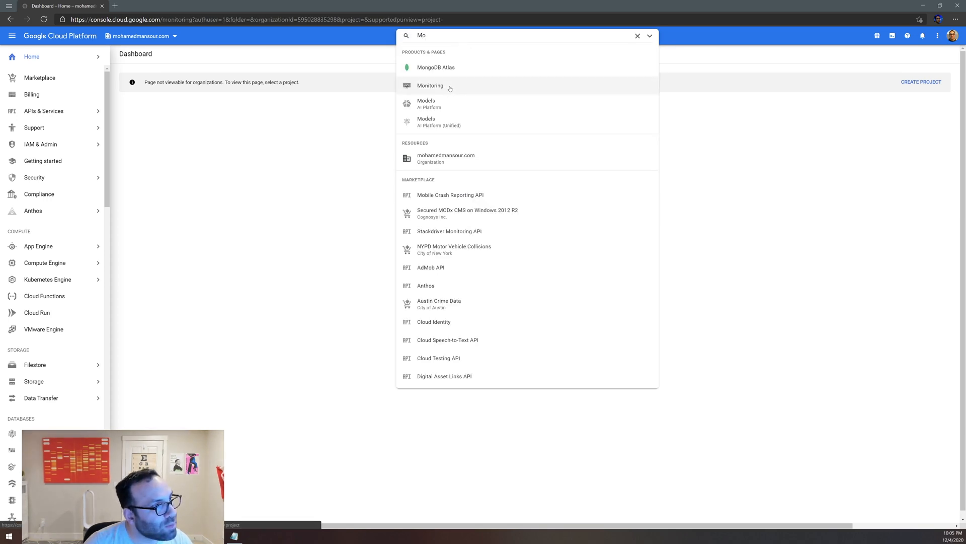
pyautogui.click(431, 85)
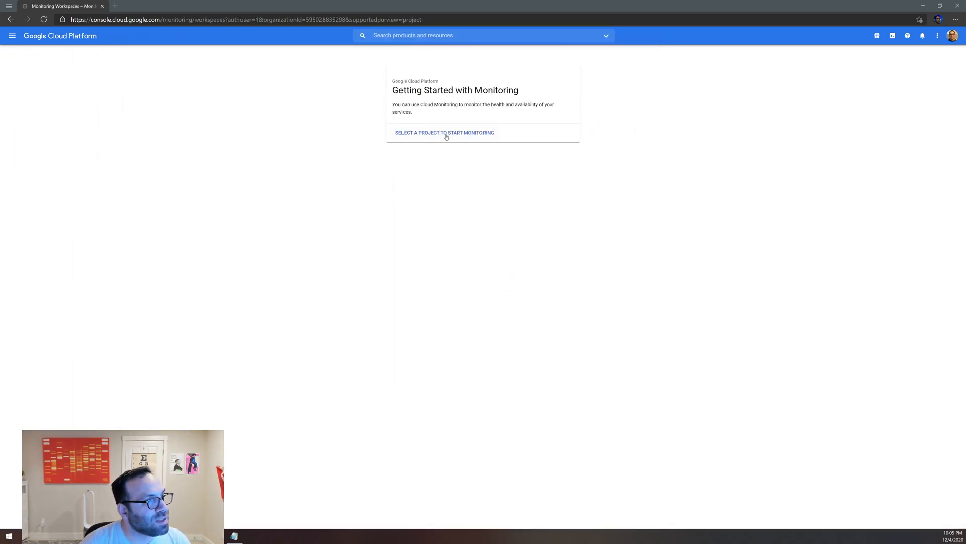
pyautogui.click(445, 132)
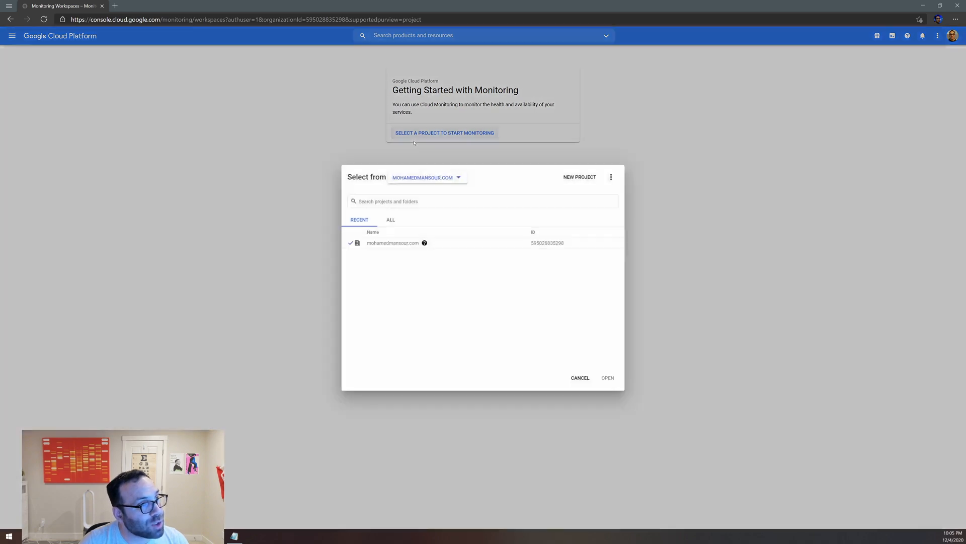
pyautogui.click(482, 201)
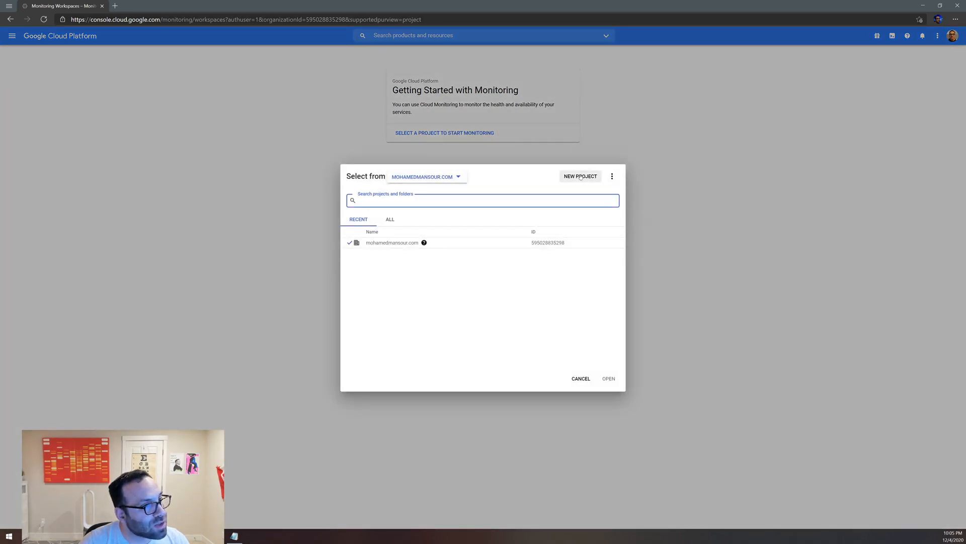
# Create a new project named ETH2 and select it from the notification.
pyautogui.click(580, 176)
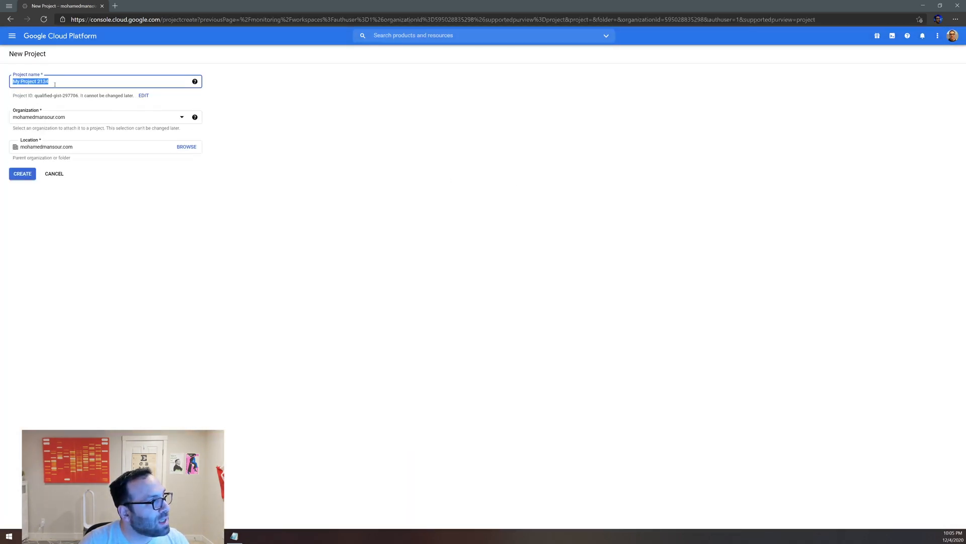
pyautogui.write('ETH')
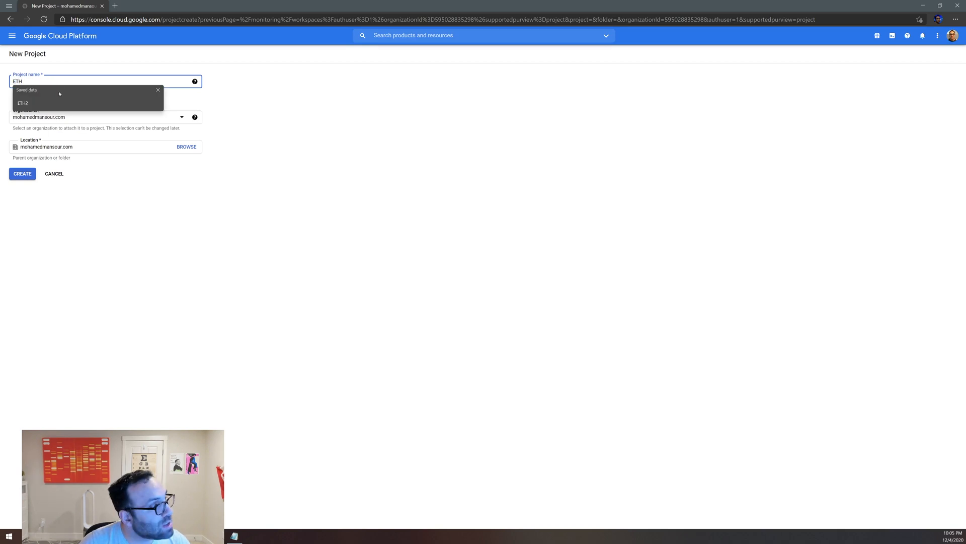
pyautogui.click(23, 102)
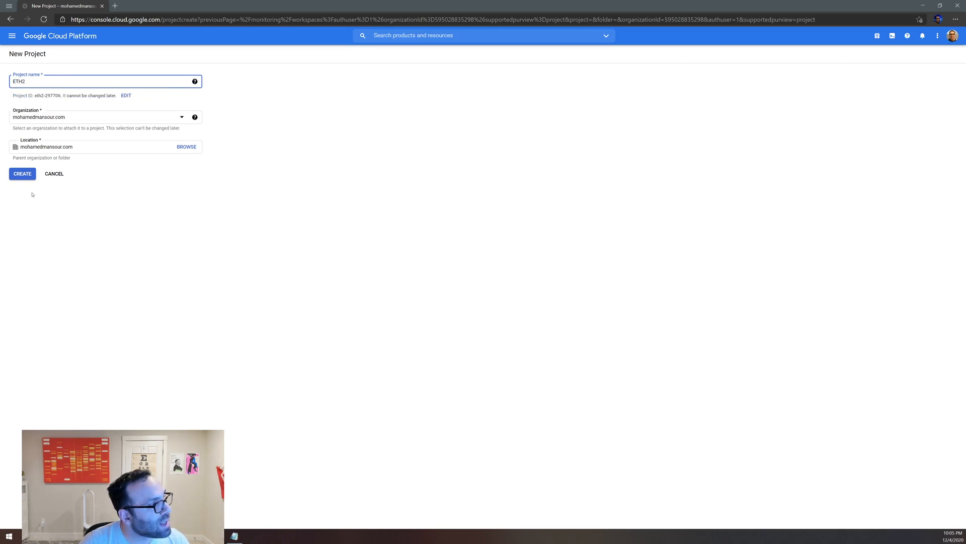
pyautogui.click(22, 173)
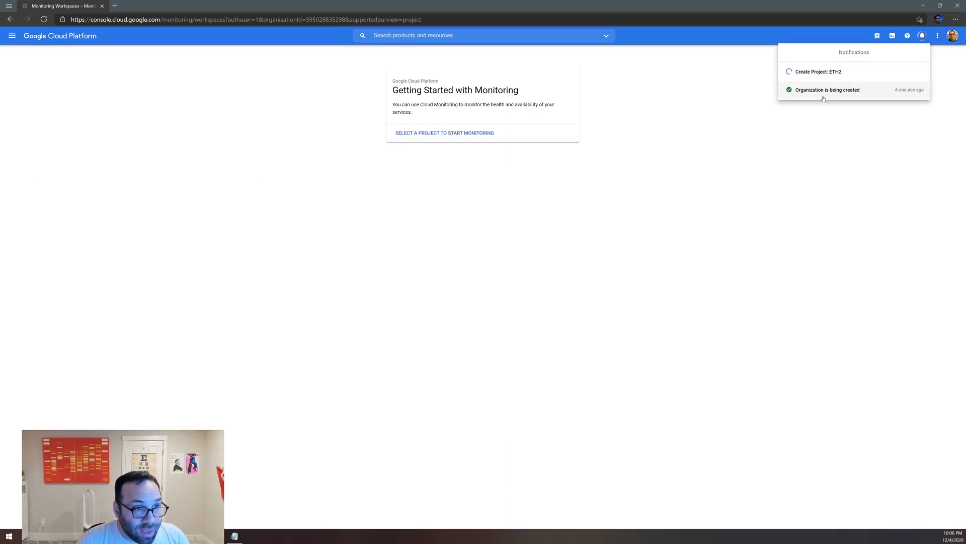
pyautogui.moveTo(777, 123)
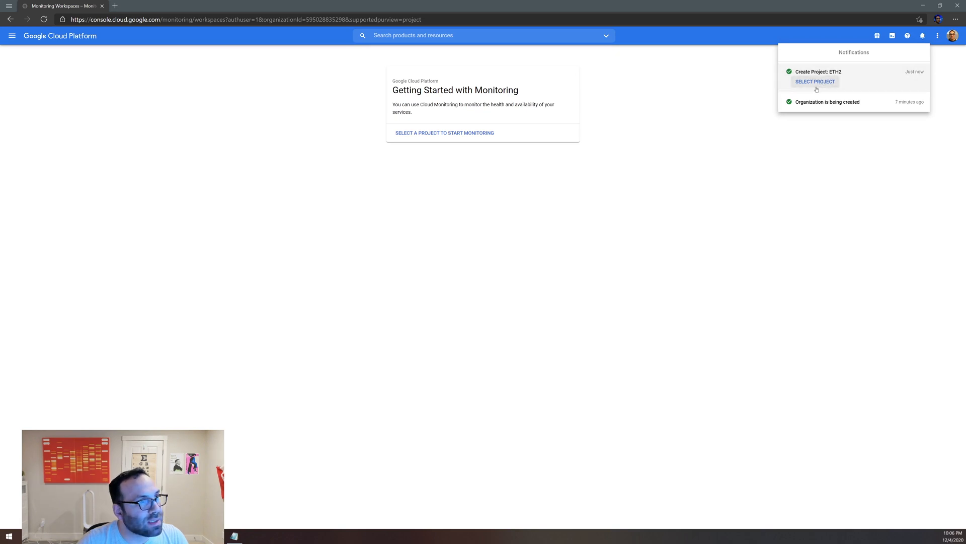
pyautogui.click(815, 81)
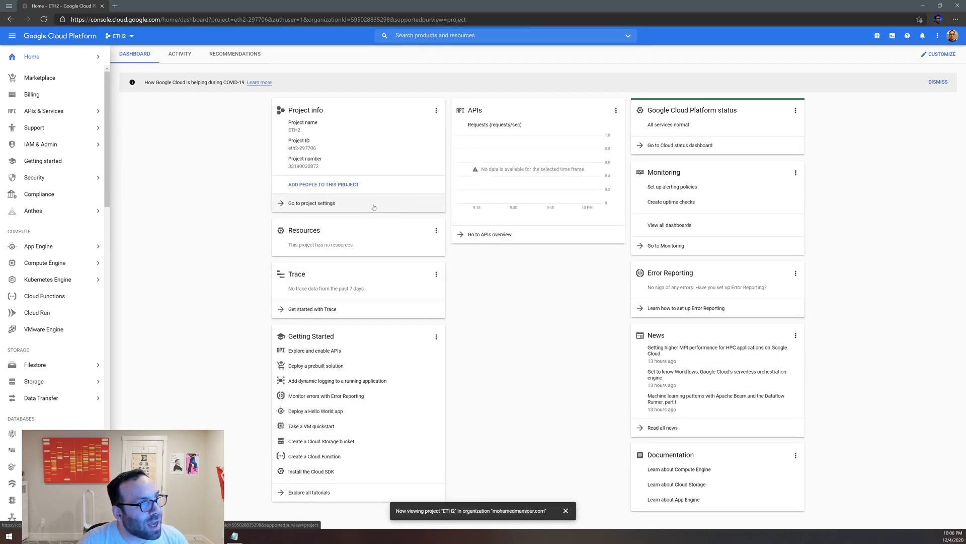
# Open Cloud Monitoring for ETH2 from the dashboard's Monitoring card.
pyautogui.click(47, 280)
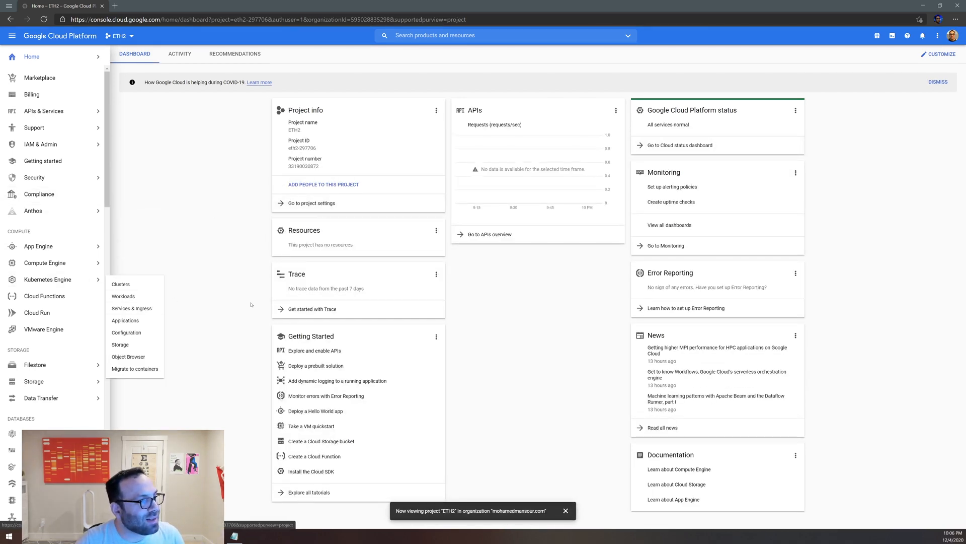
pyautogui.moveTo(702, 307)
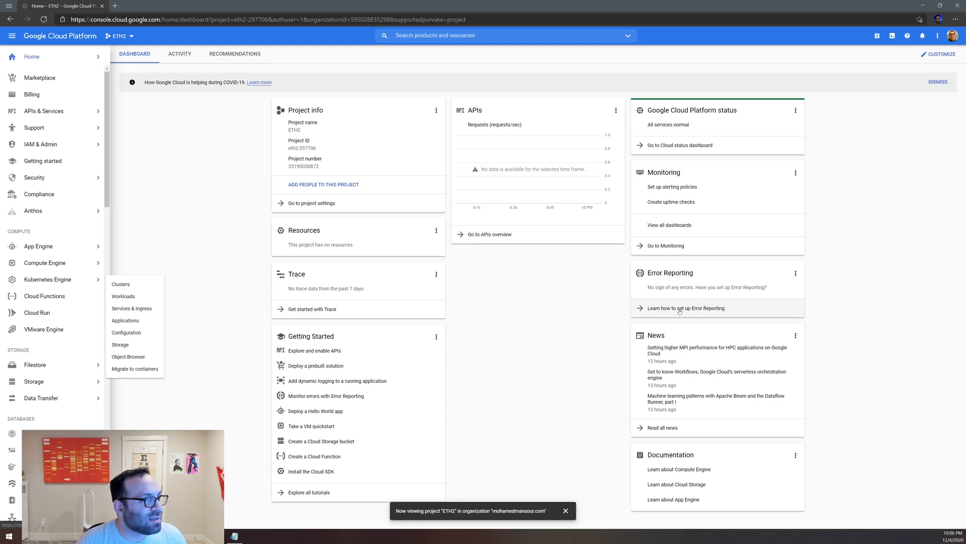
pyautogui.click(564, 510)
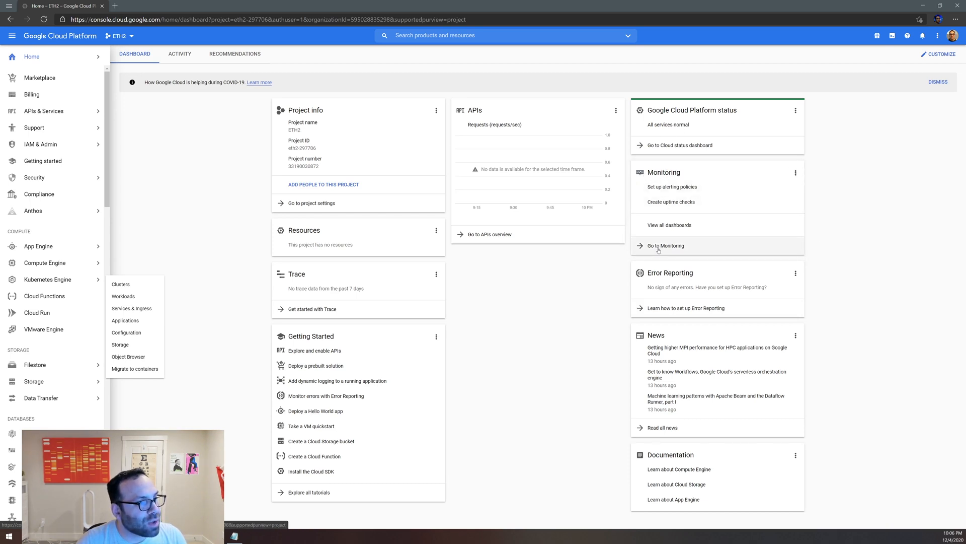
pyautogui.click(666, 245)
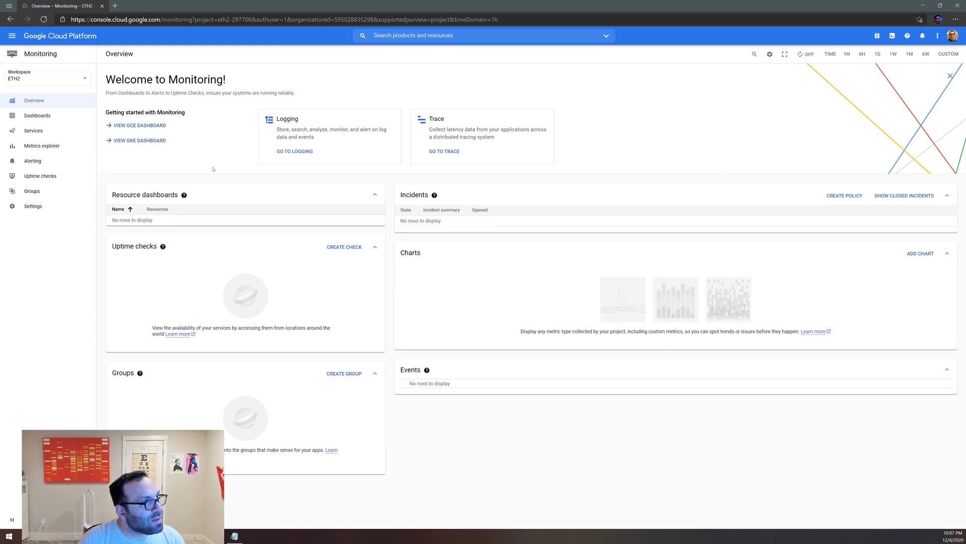
pyautogui.moveTo(203, 150)
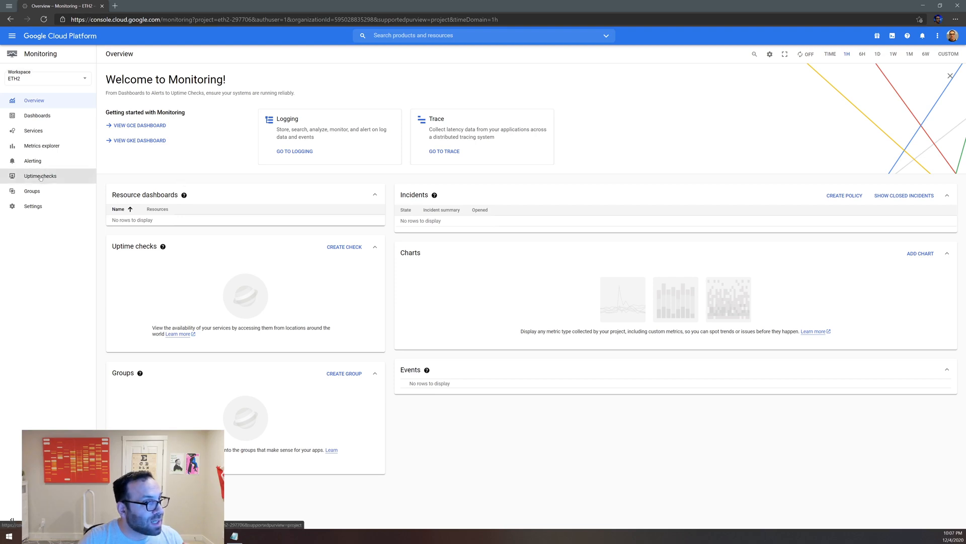
# Open Uptime checks from the Monitoring navigation, showing no checks yet.
pyautogui.click(40, 176)
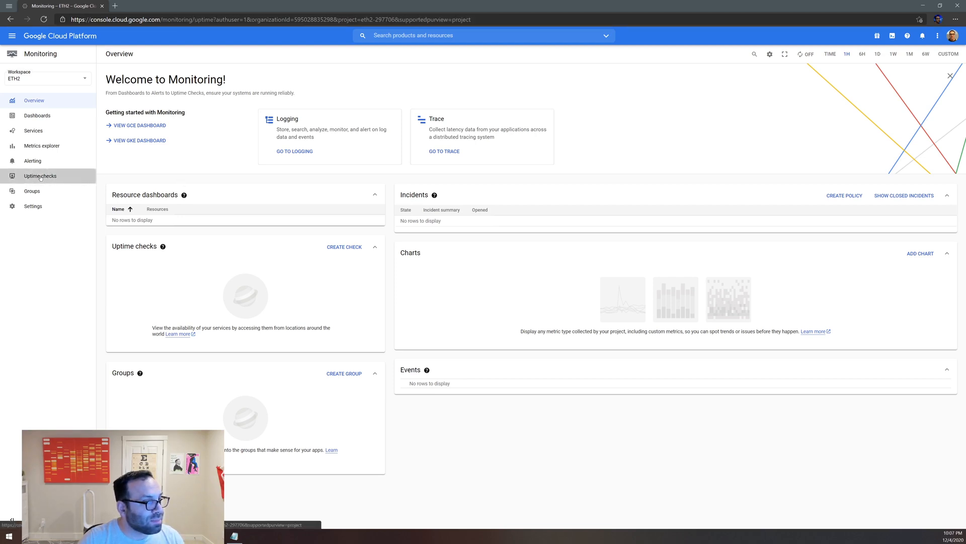
pyautogui.click(40, 176)
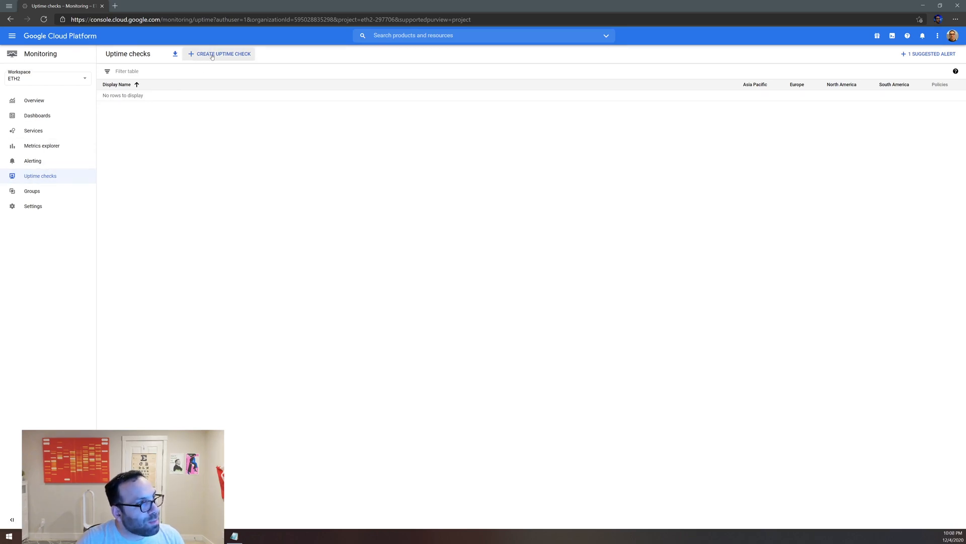
pyautogui.moveTo(219, 54)
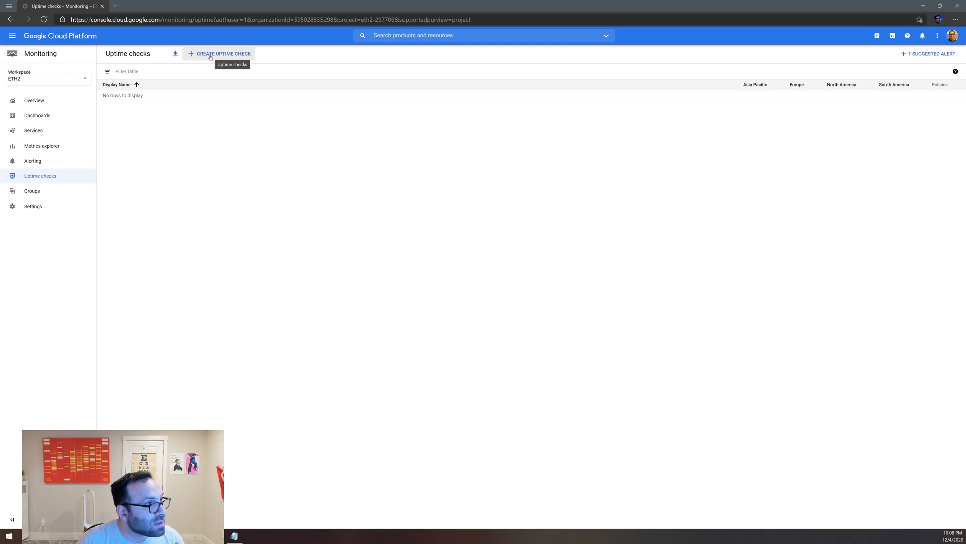
# Start a new uptime check titled GETH using the TCP protocol.
pyautogui.click(219, 53)
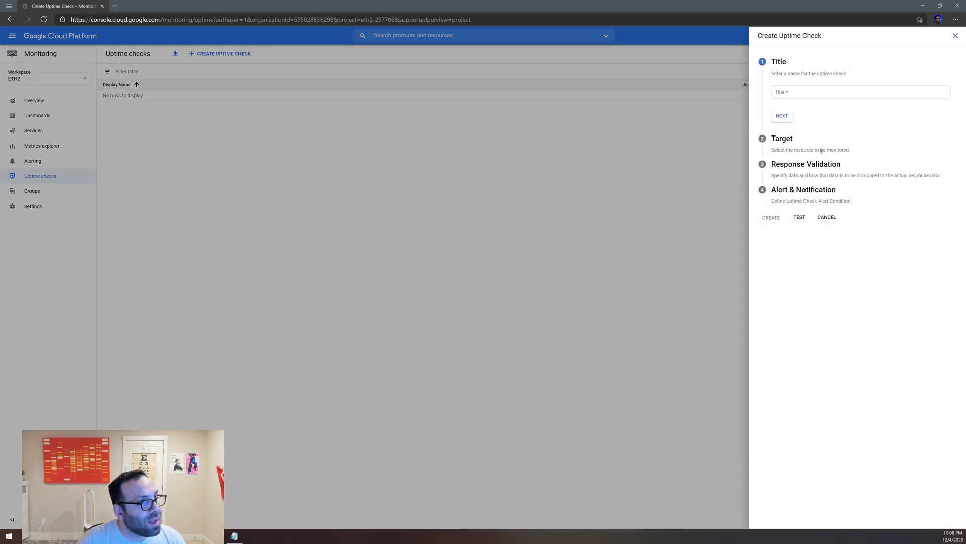
pyautogui.click(860, 92)
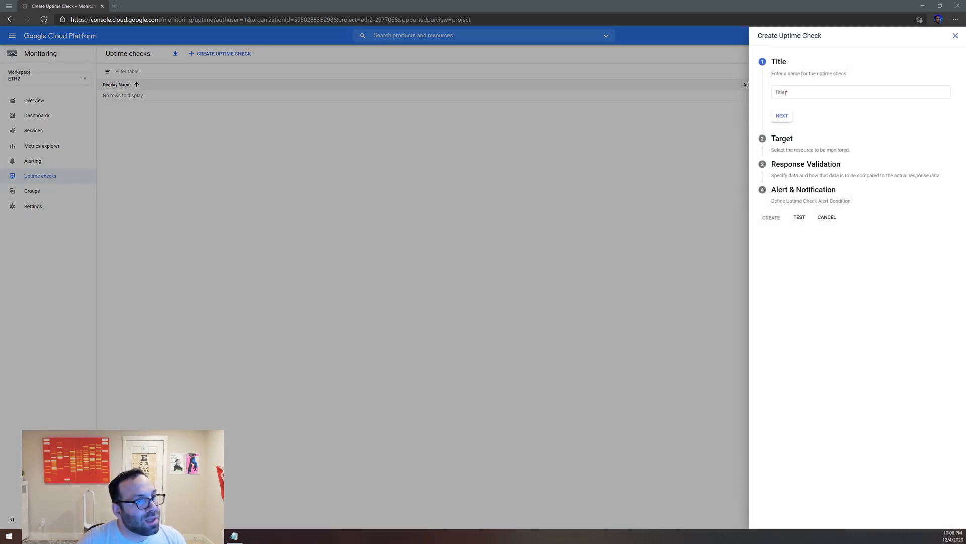
pyautogui.click(861, 92)
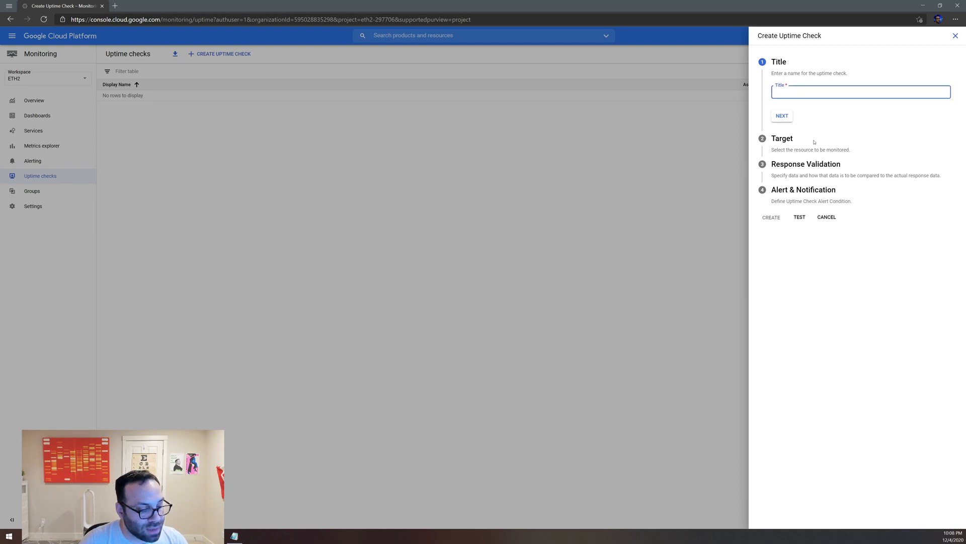
pyautogui.write('GETH')
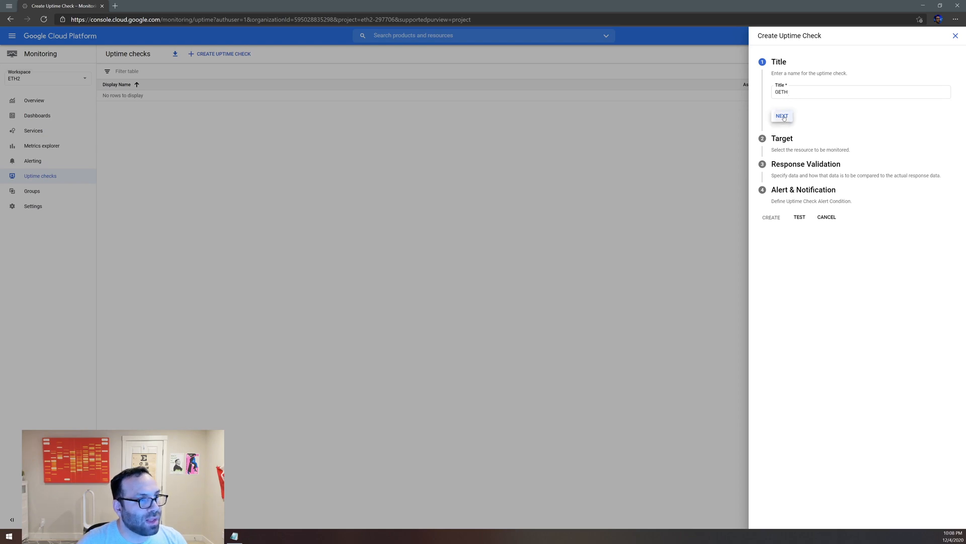
pyautogui.click(782, 116)
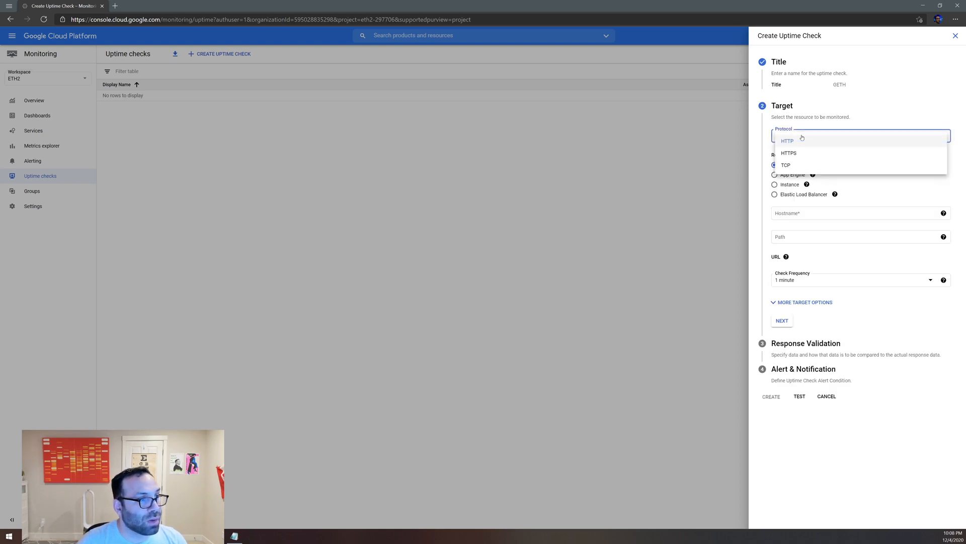
pyautogui.click(785, 165)
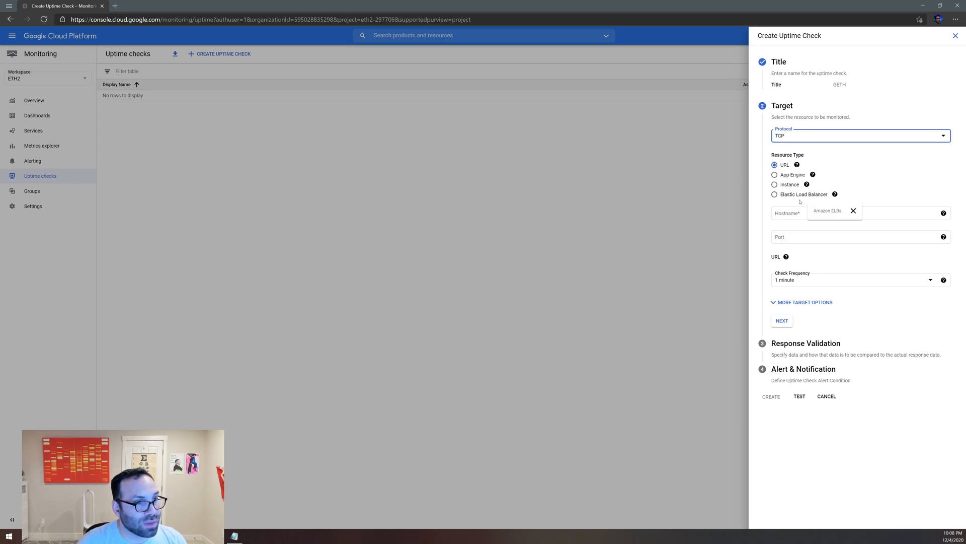
# Target port 30303, checking every 5 minutes from the United States region only.
pyautogui.click(857, 213)
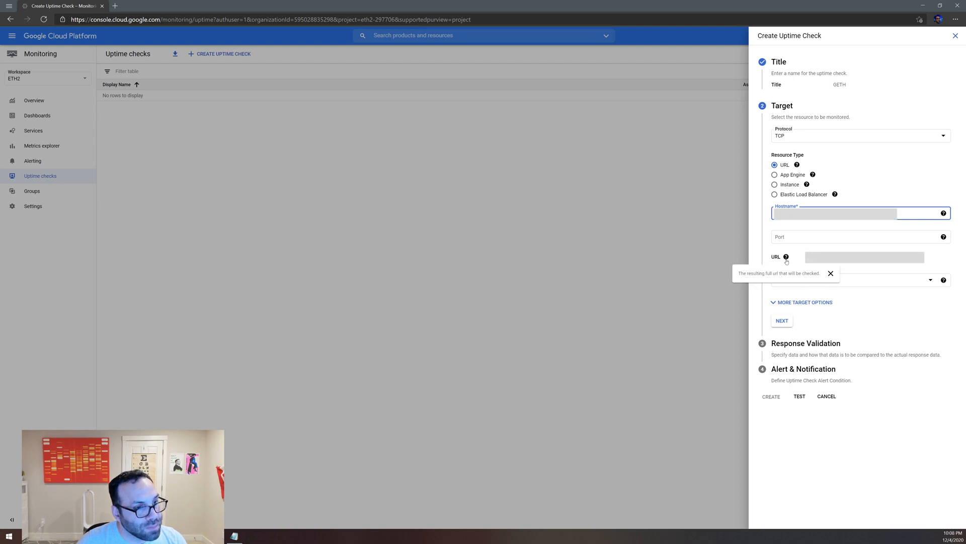
pyautogui.click(859, 236)
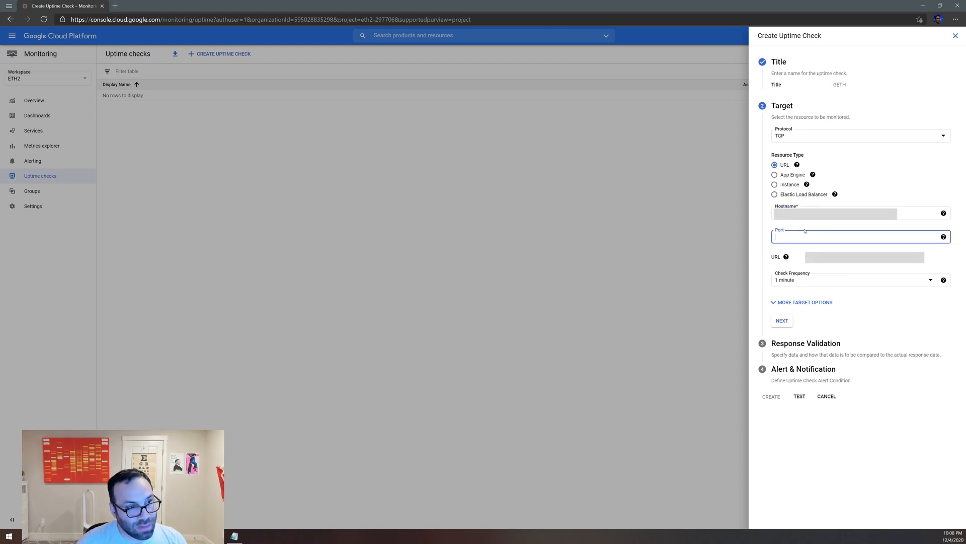
pyautogui.write('30303')
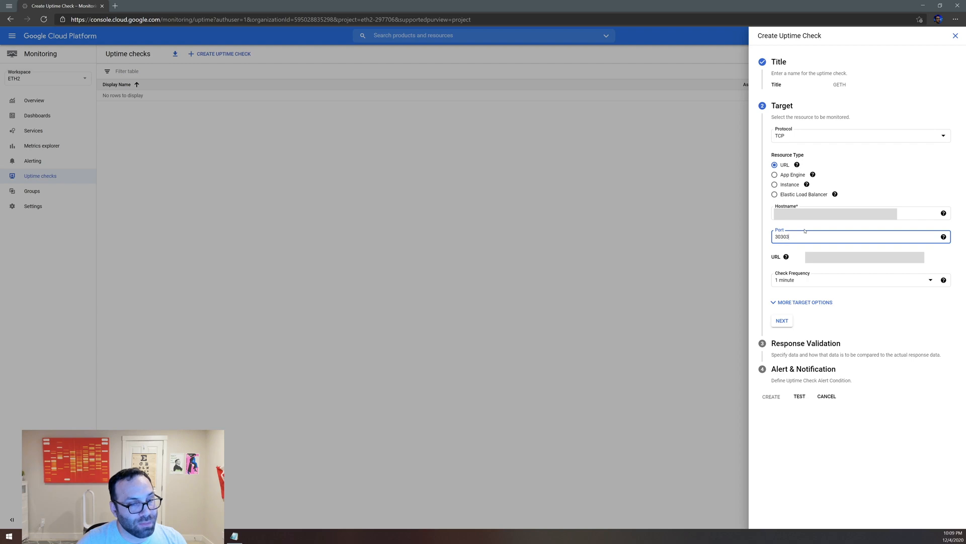
pyautogui.moveTo(897, 289)
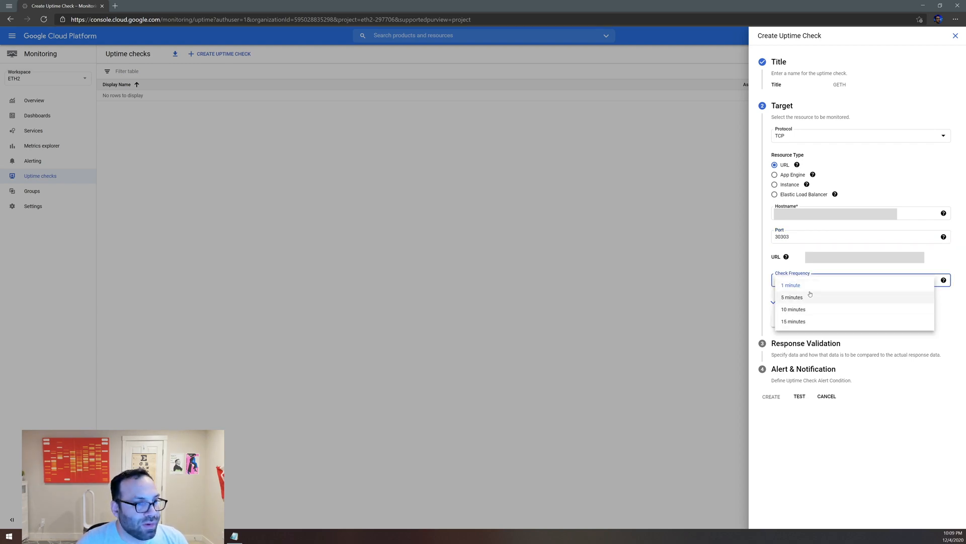
pyautogui.click(791, 297)
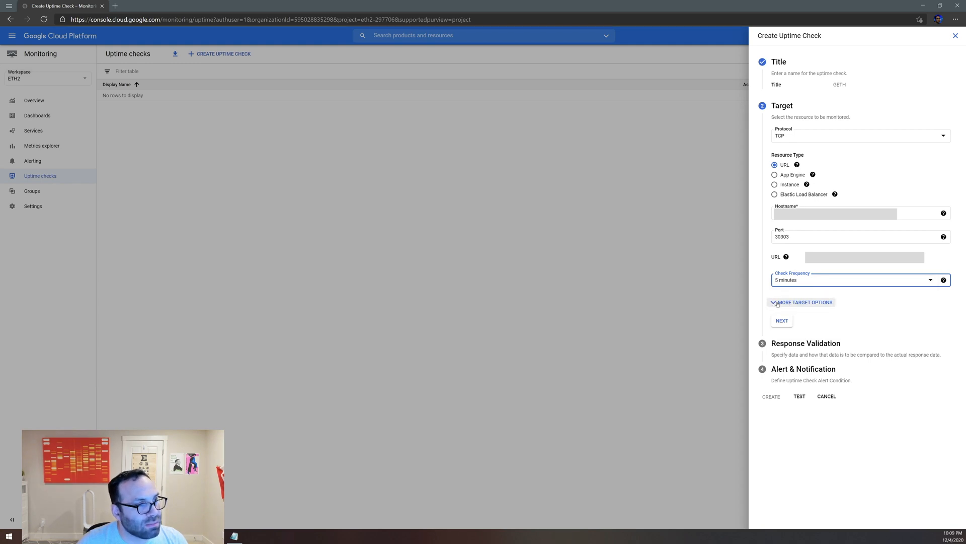
pyautogui.click(804, 301)
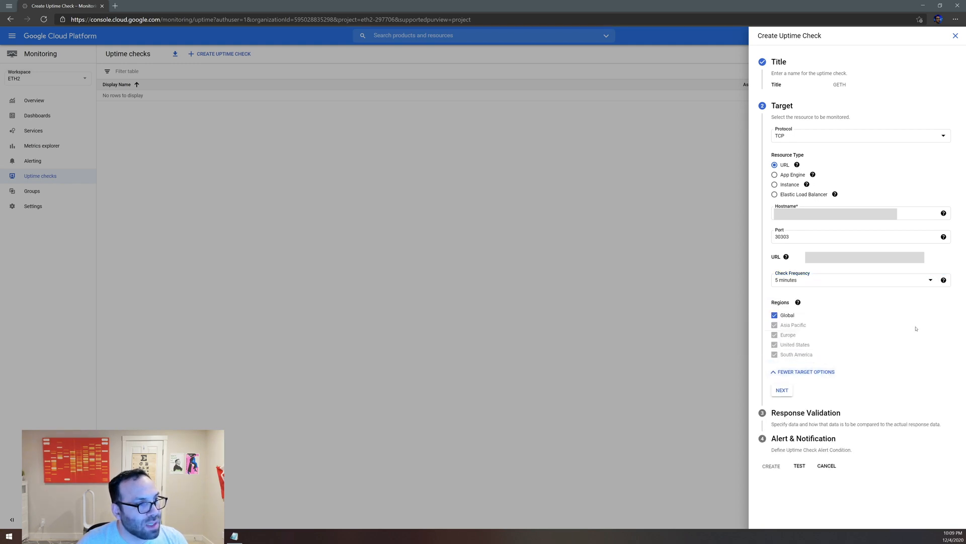
pyautogui.click(775, 315)
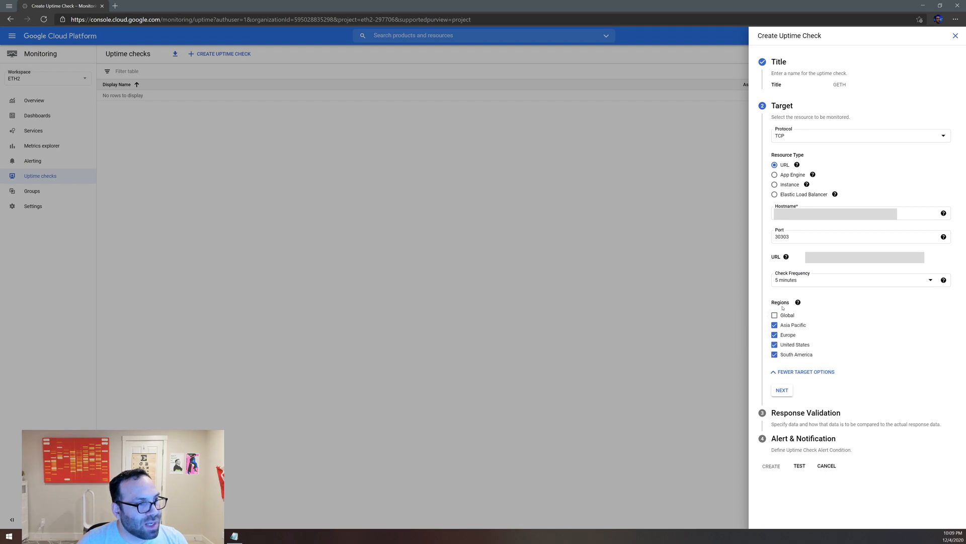
pyautogui.click(775, 325)
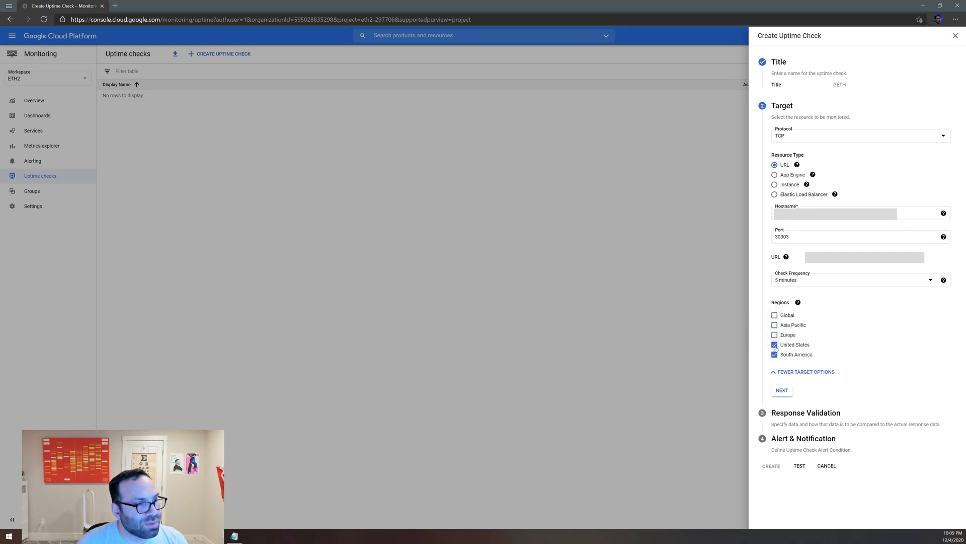
pyautogui.click(774, 354)
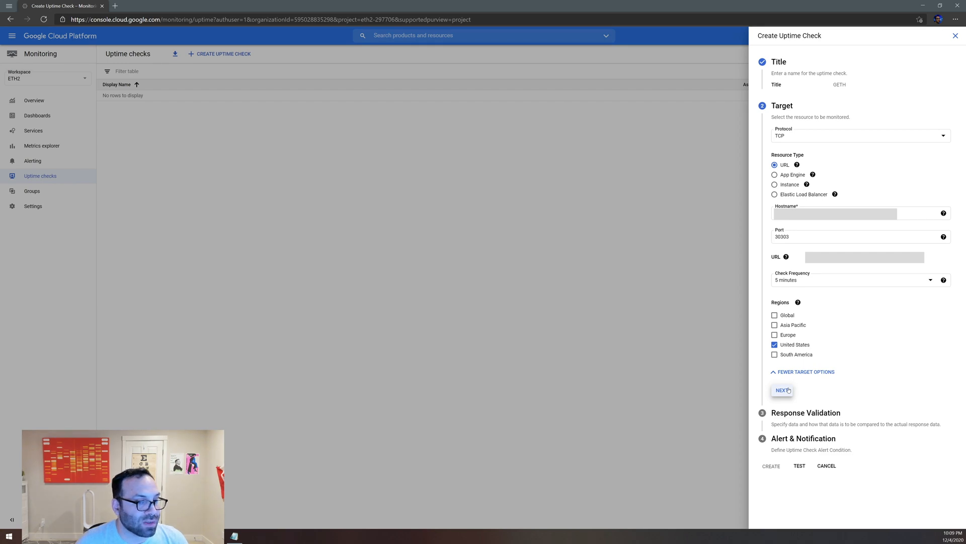
# Accept target and validation defaults, then check the empty Notification Channels list.
pyautogui.click(782, 390)
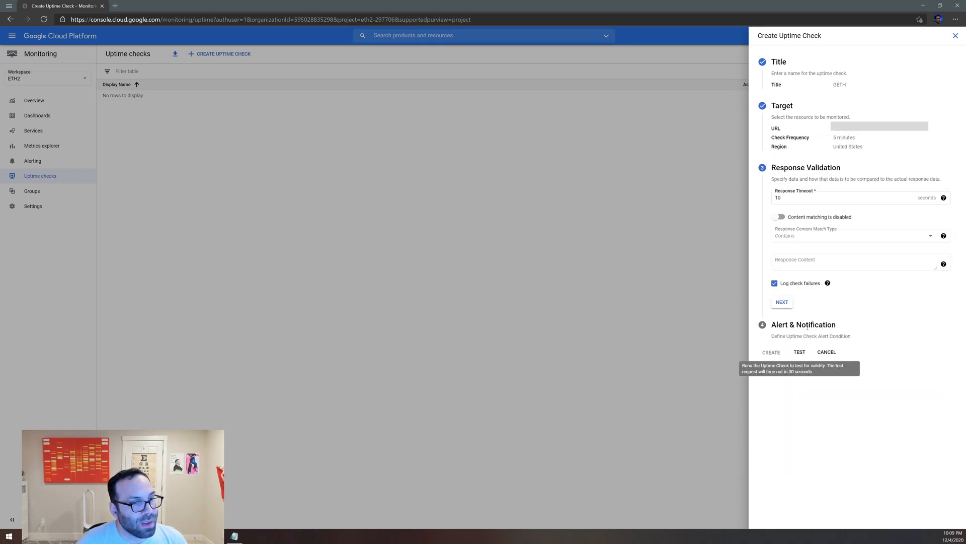
pyautogui.click(782, 302)
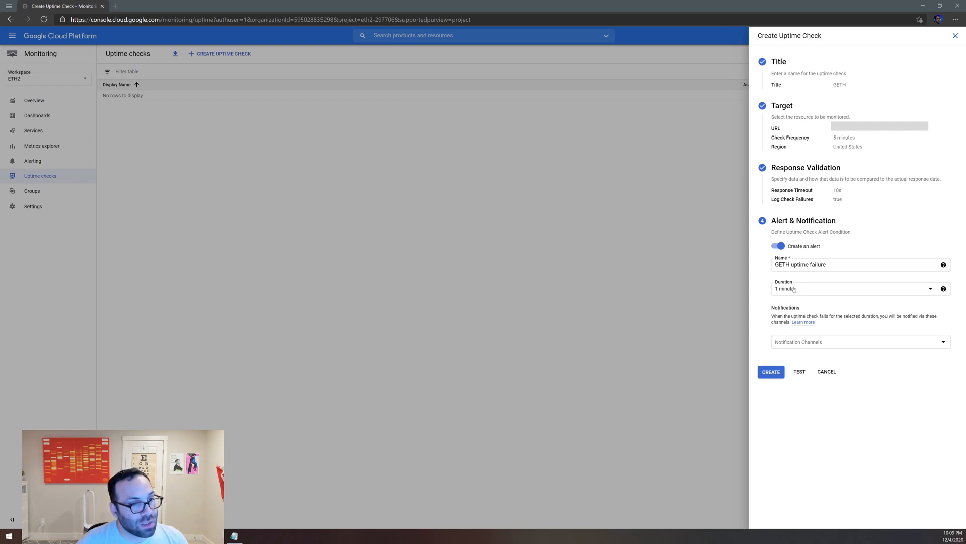
pyautogui.moveTo(803, 349)
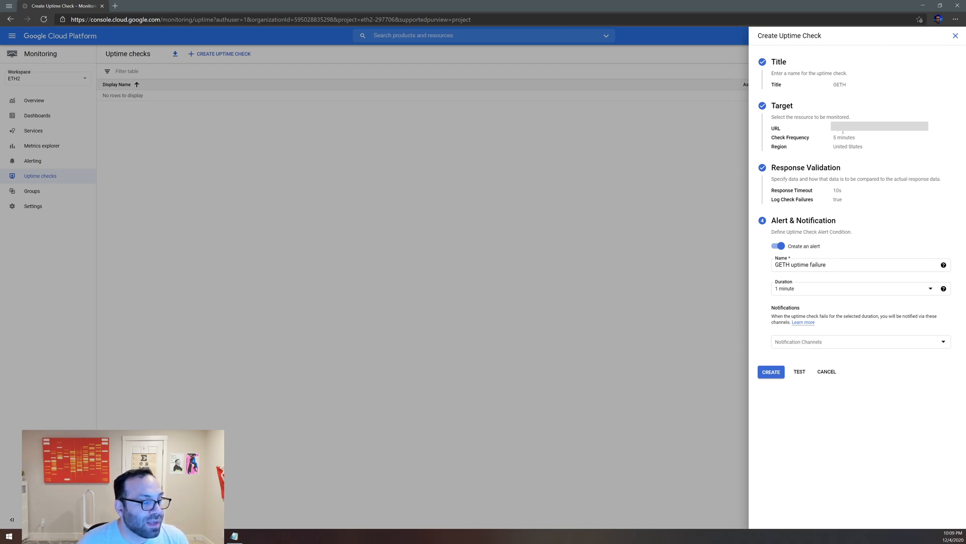
pyautogui.click(859, 341)
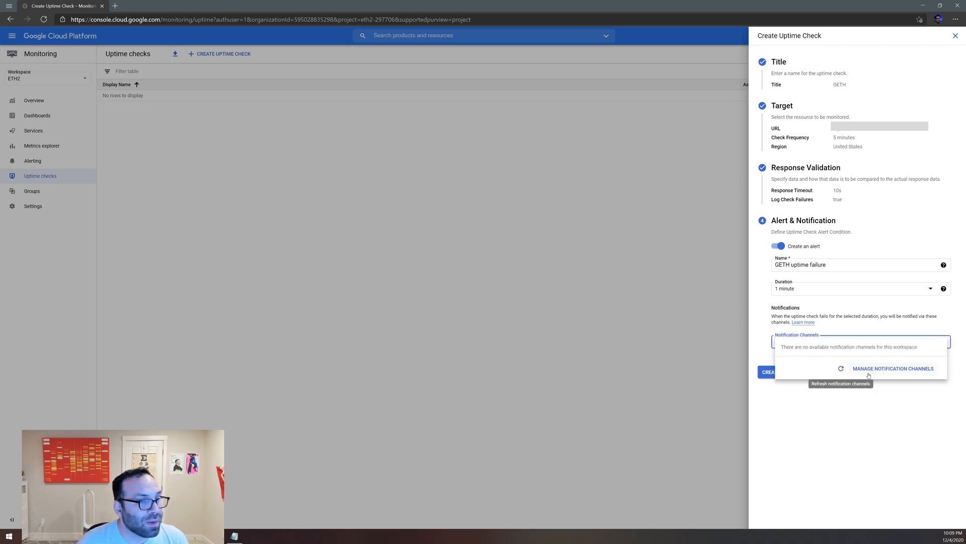
pyautogui.moveTo(872, 368)
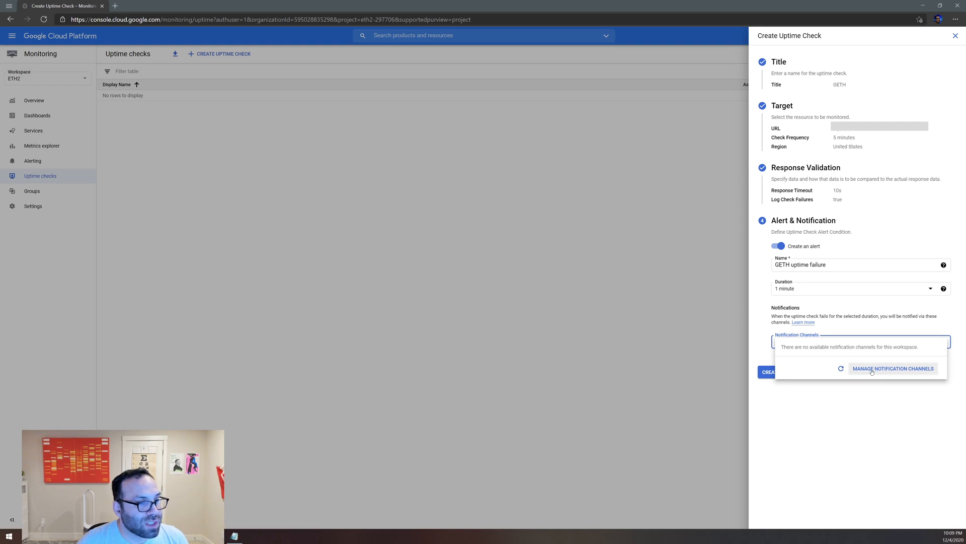
# Open Manage Notification Channels in a new tab.
pyautogui.click(893, 368)
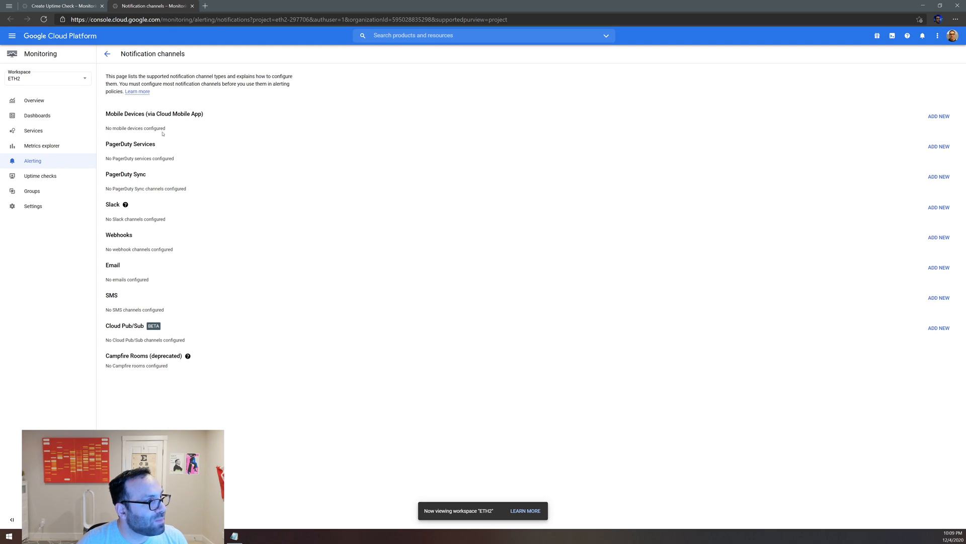
pyautogui.moveTo(127, 243)
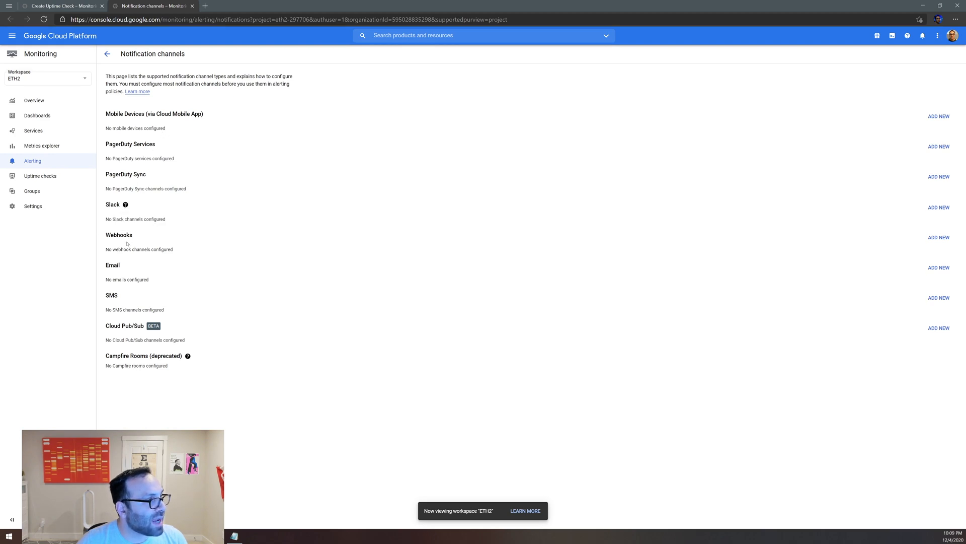
pyautogui.moveTo(159, 307)
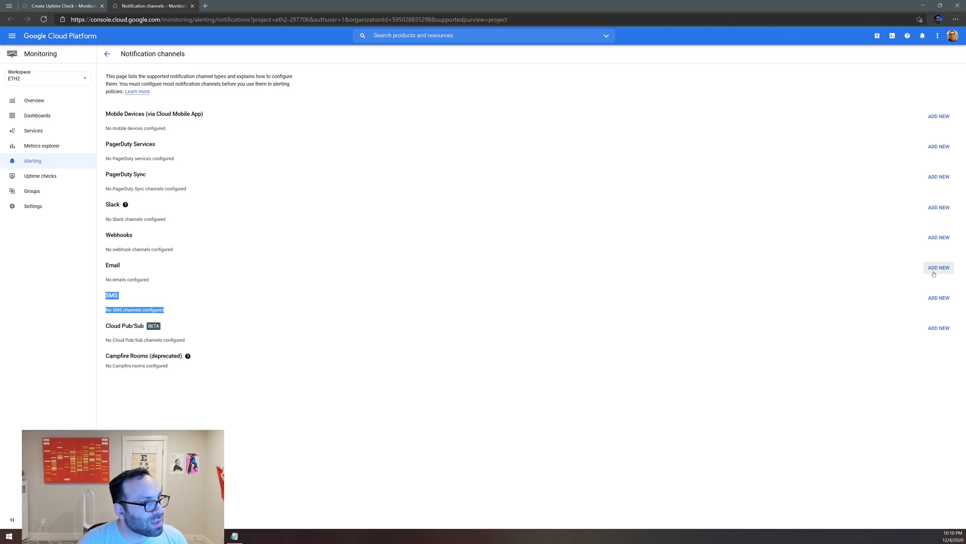
pyautogui.moveTo(939, 298)
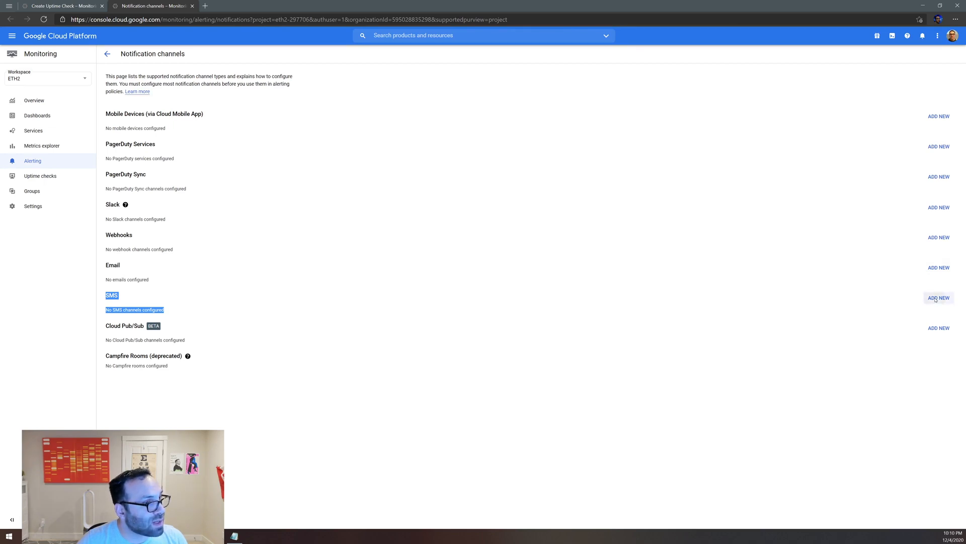
# Add a verified SMS channel named Cell, then add an email channel.
pyautogui.click(939, 297)
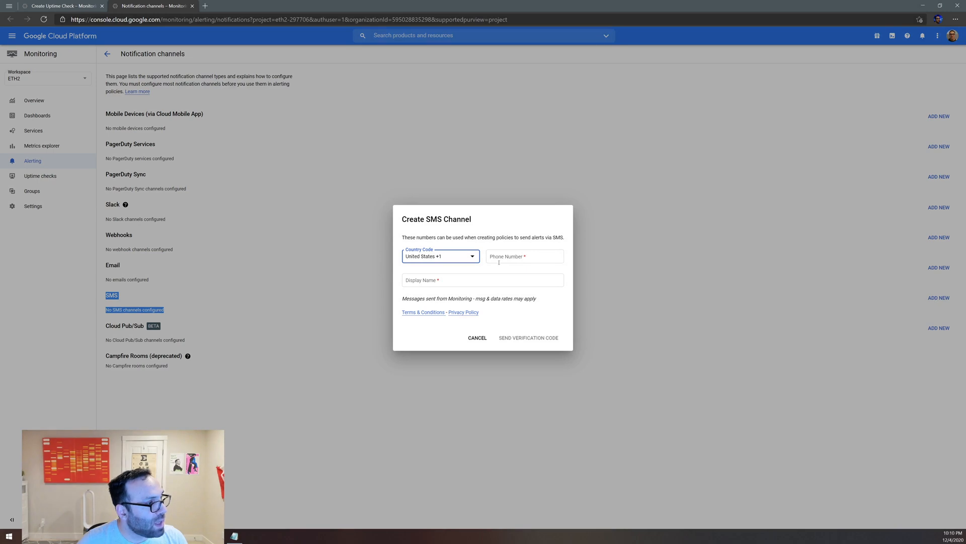
pyautogui.click(524, 255)
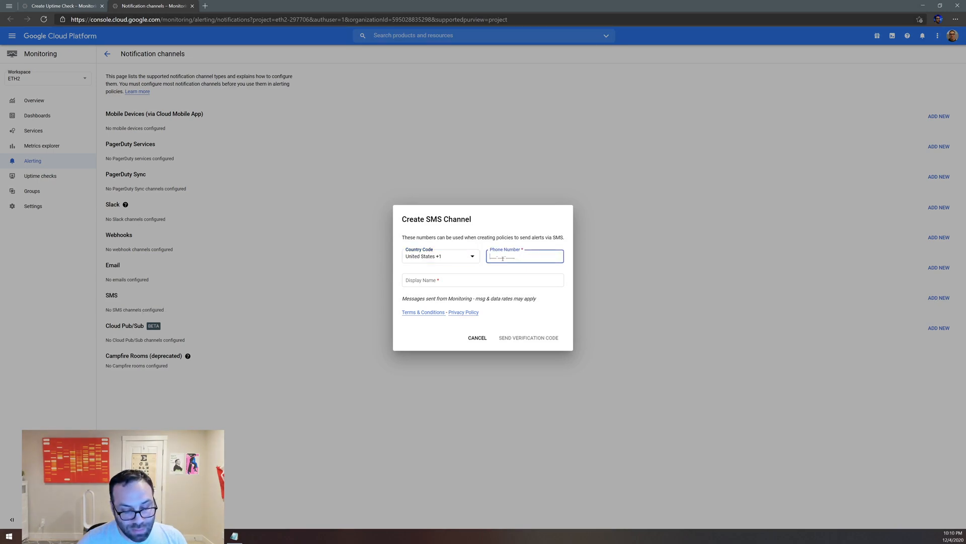
pyautogui.write('Ce')
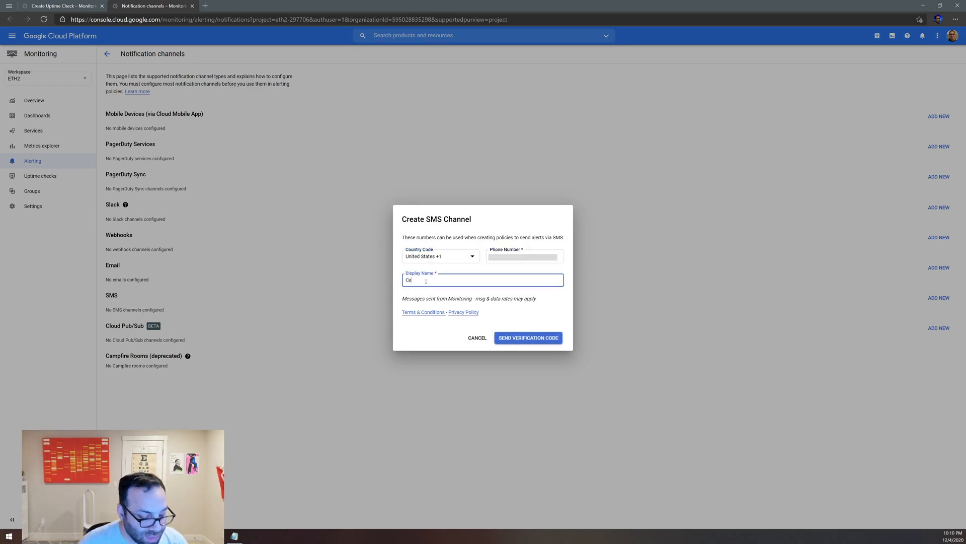
pyautogui.write('ll')
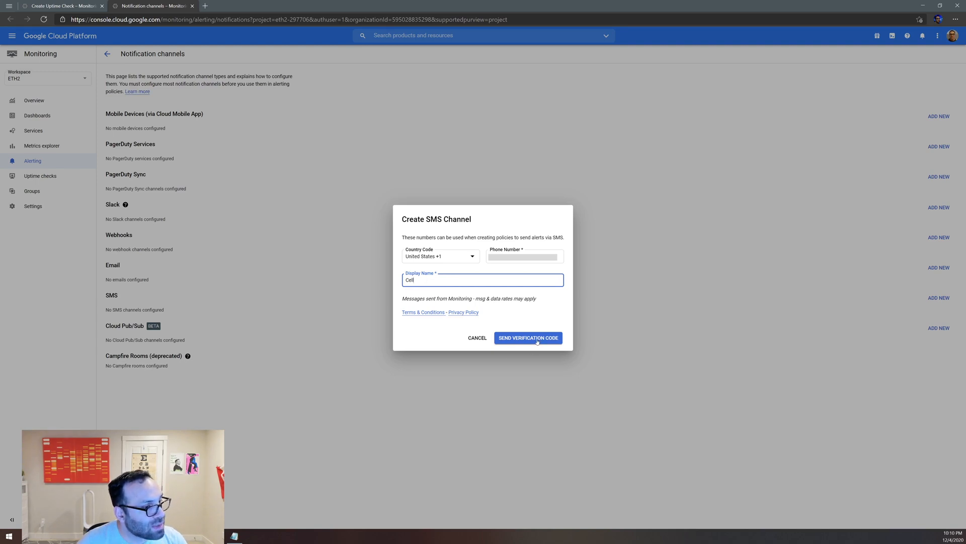
pyautogui.click(527, 337)
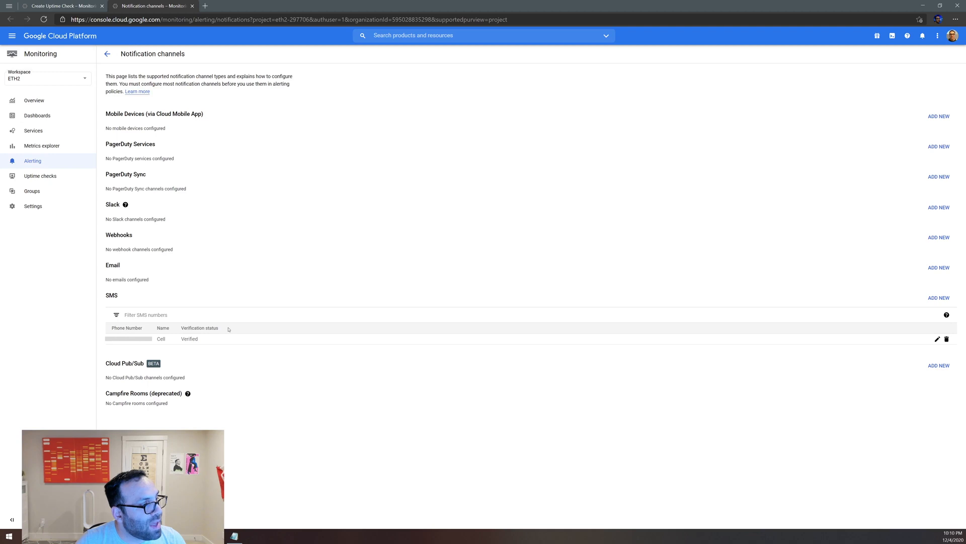
pyautogui.moveTo(177, 331)
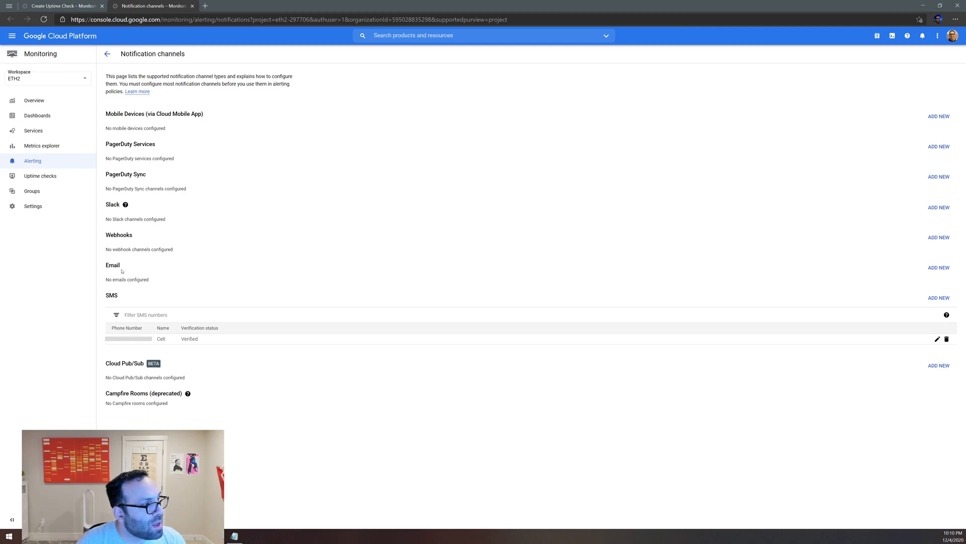
pyautogui.click(939, 267)
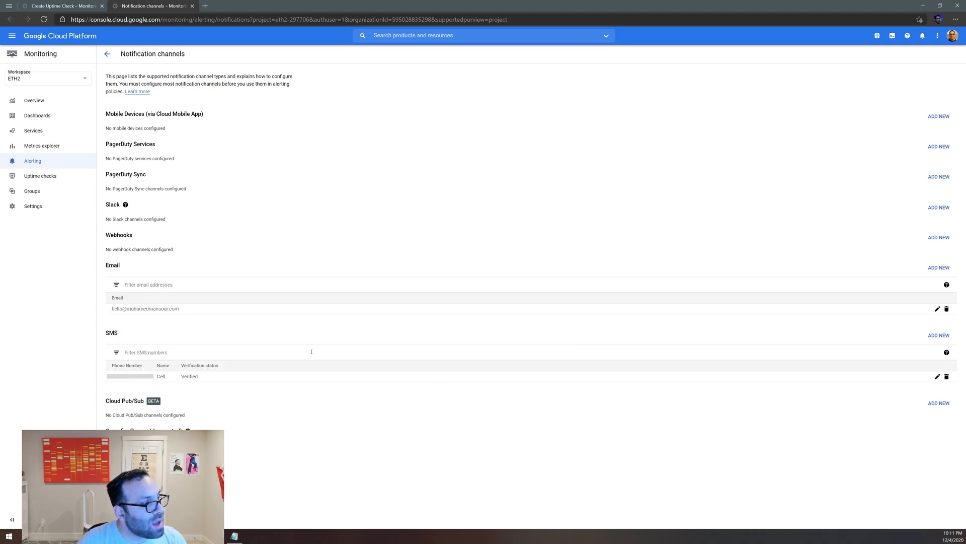
pyautogui.moveTo(139, 325)
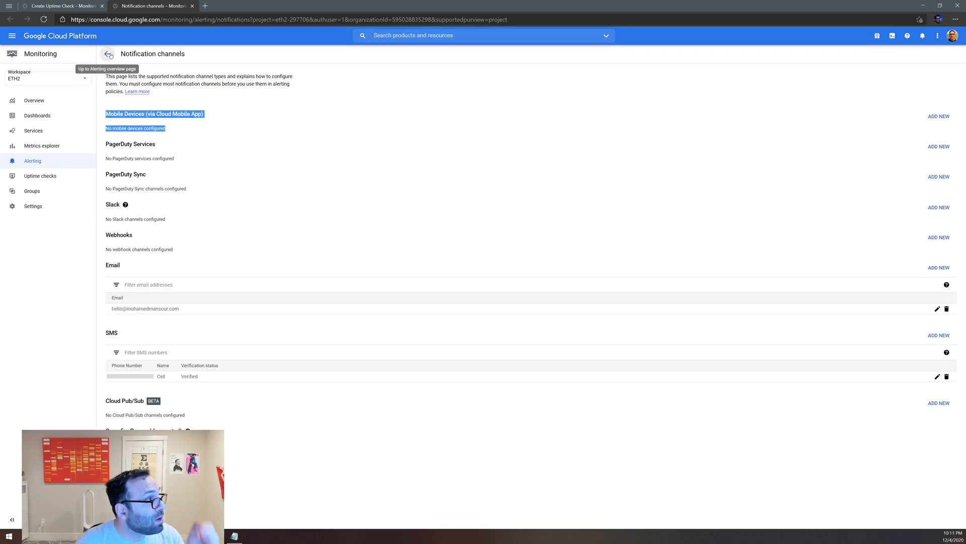
# Route alerts to the Cell and Personal channels, test, and create the GETH check.
pyautogui.click(108, 55)
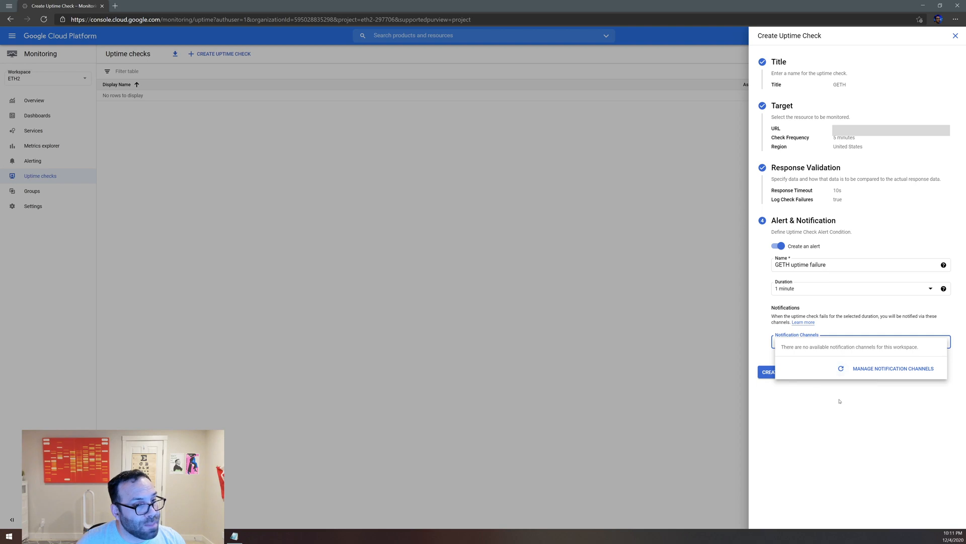
pyautogui.moveTo(841, 368)
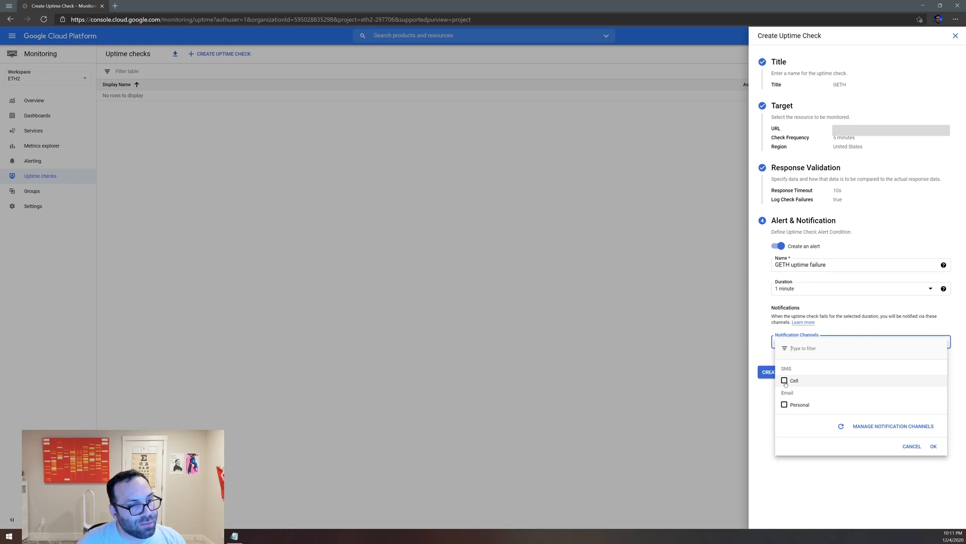
pyautogui.click(784, 404)
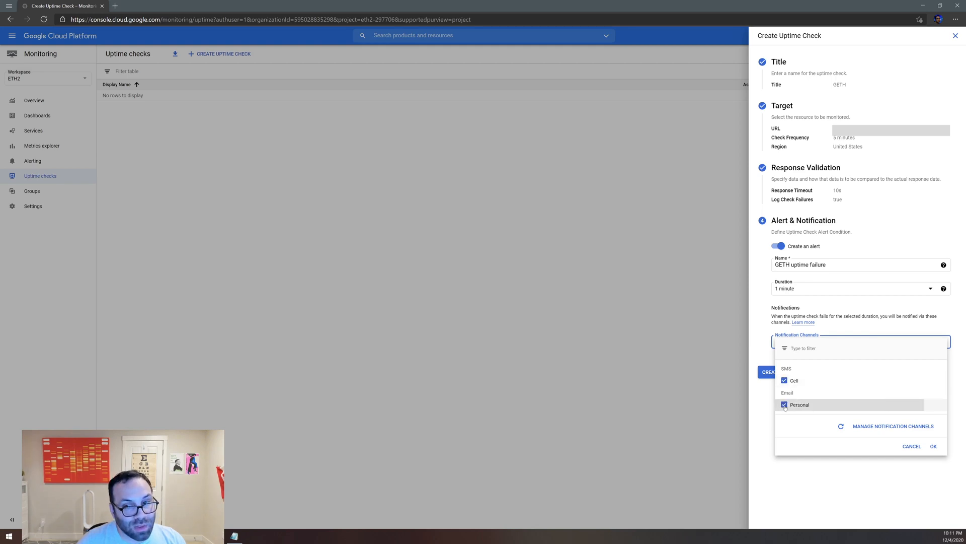
pyautogui.click(933, 446)
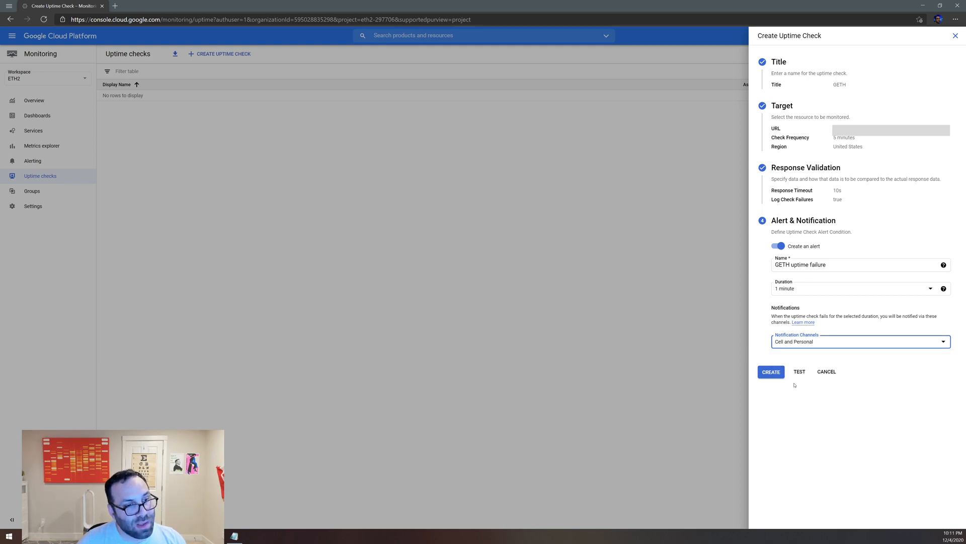
pyautogui.click(771, 371)
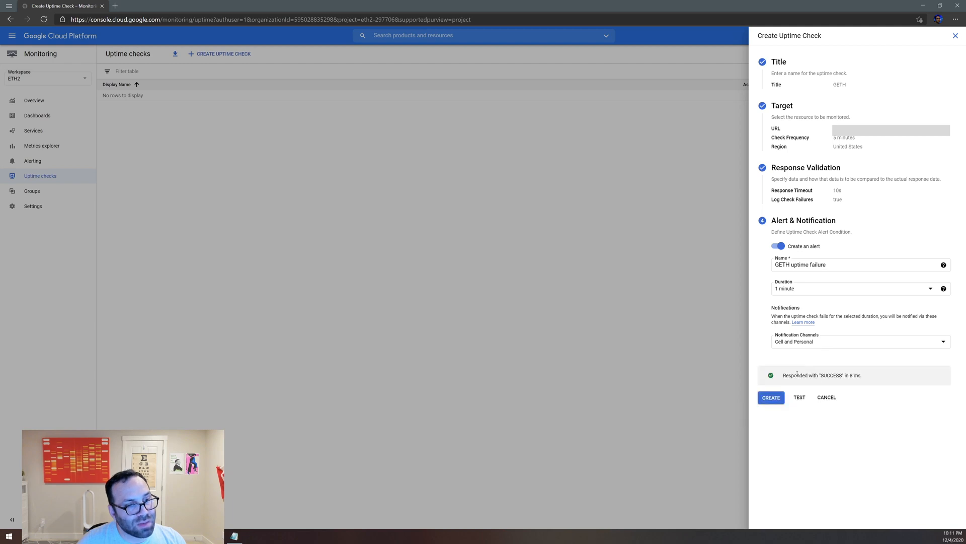
pyautogui.click(771, 397)
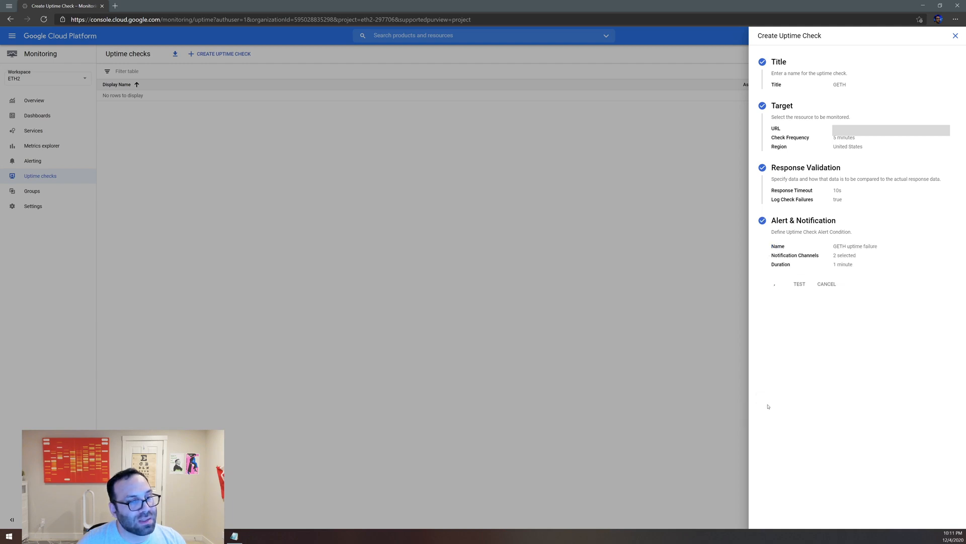
pyautogui.click(775, 283)
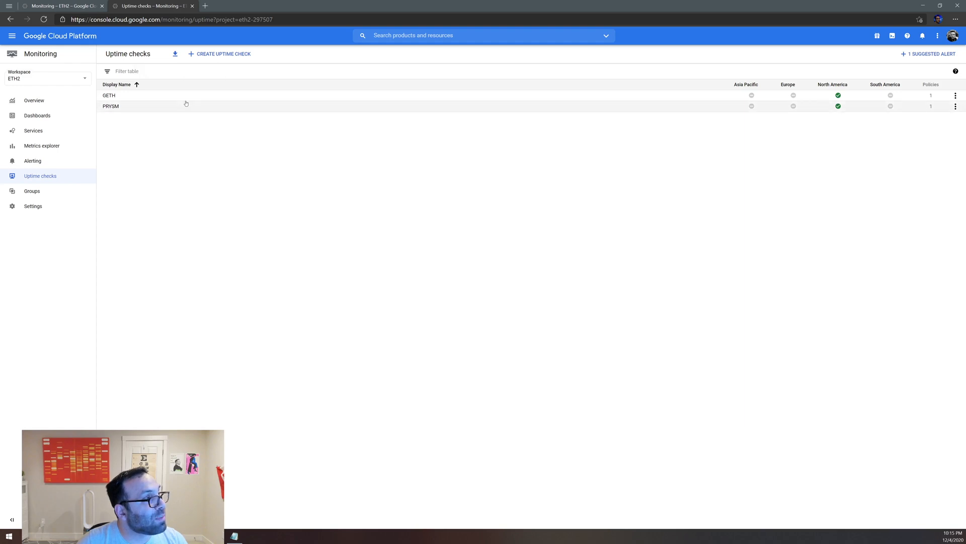
pyautogui.moveTo(182, 123)
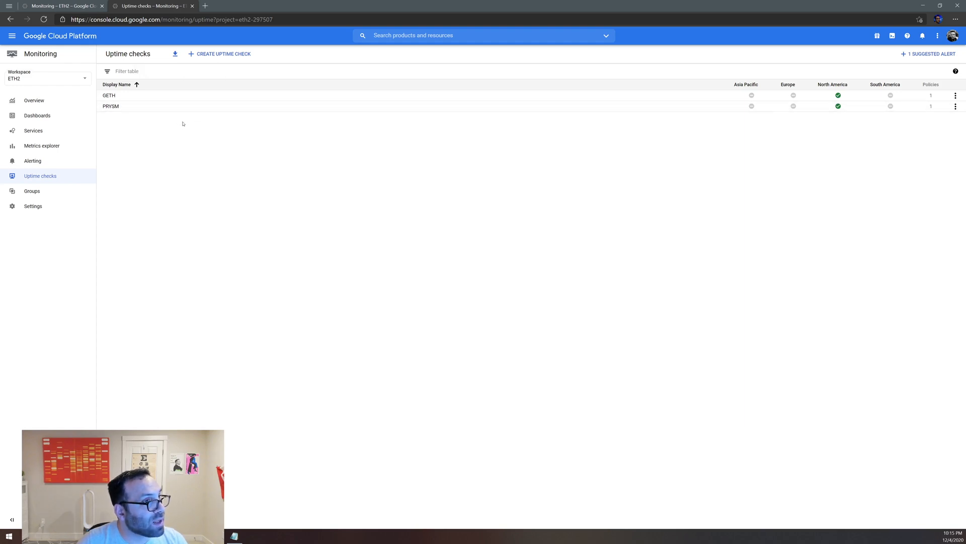
pyautogui.moveTo(838, 95)
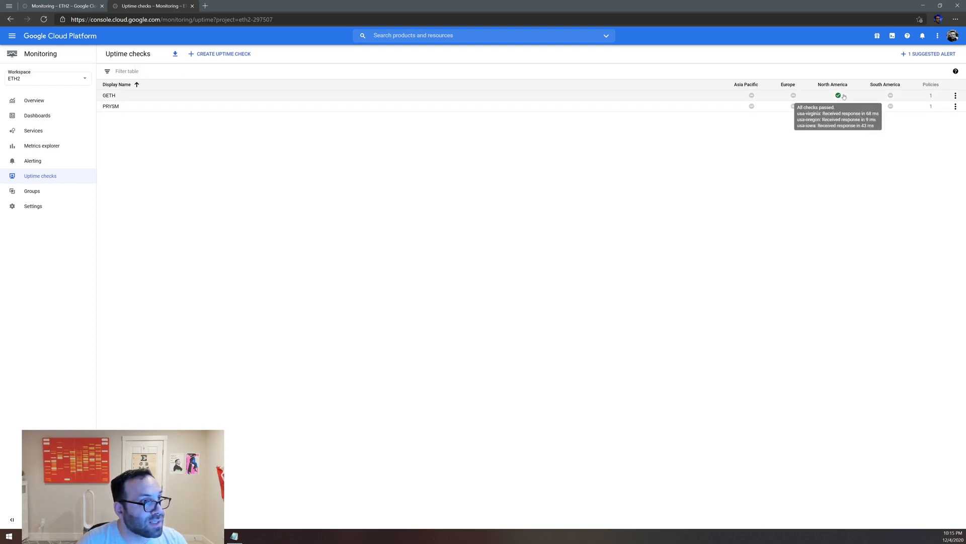
pyautogui.moveTo(168, 121)
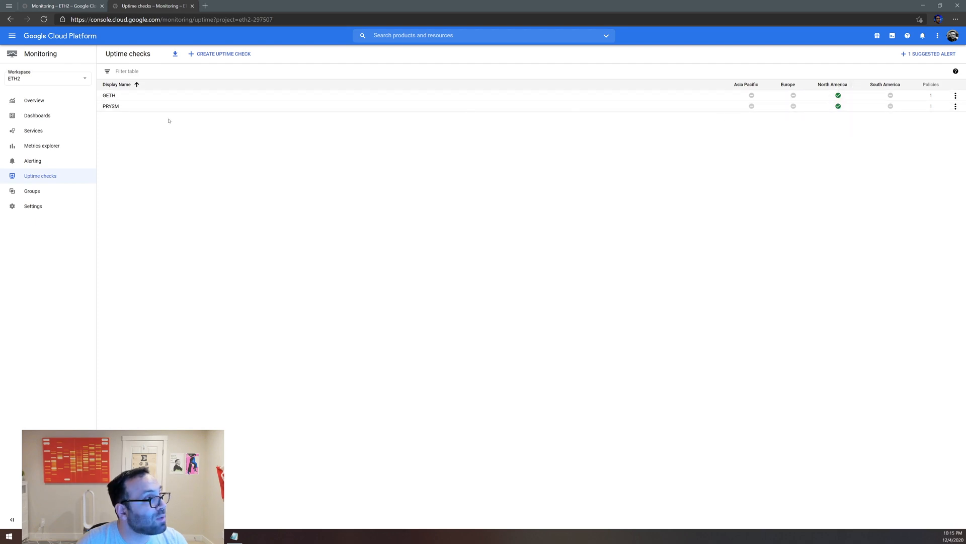
# Open the GETH check details and switch the charts between 1-day and 1-week ranges.
pyautogui.click(108, 96)
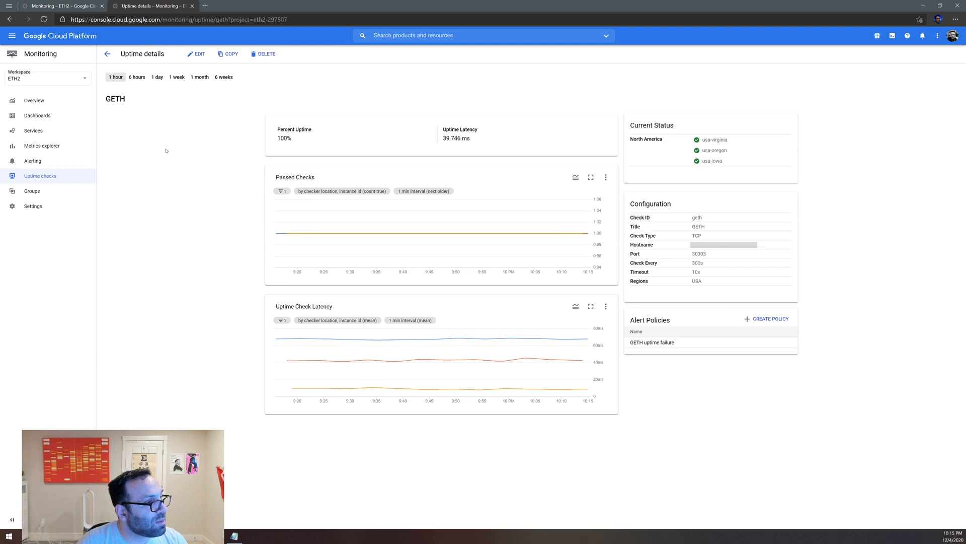
pyautogui.moveTo(308, 233)
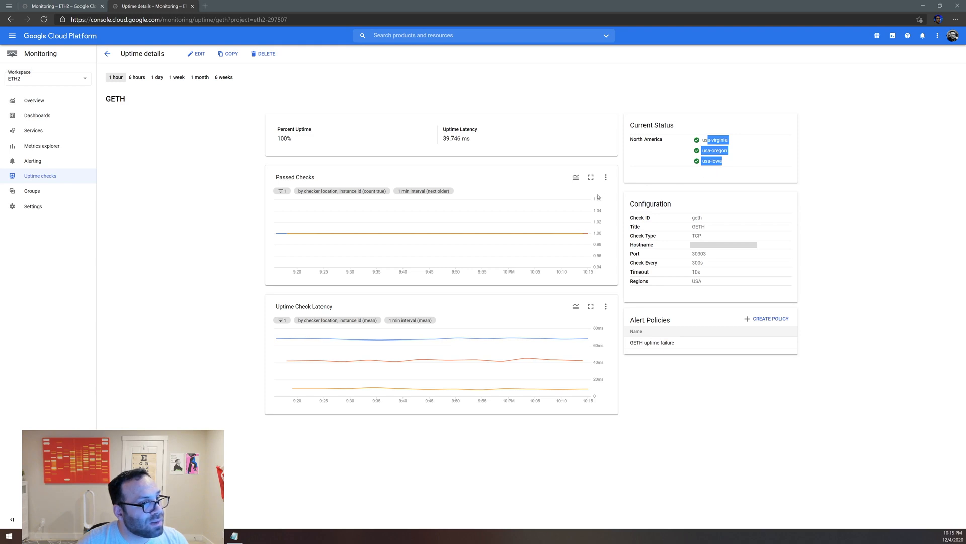
pyautogui.moveTo(292, 356)
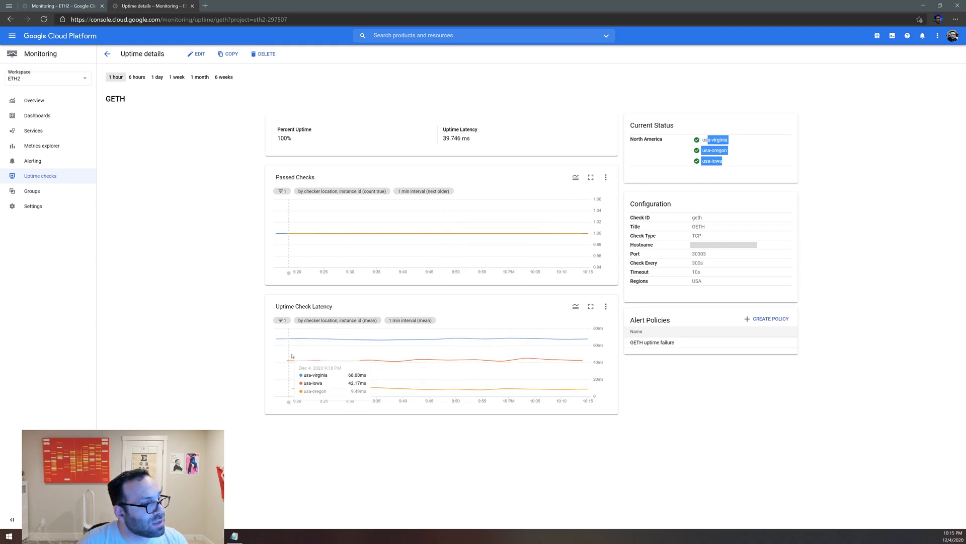
pyautogui.moveTo(411, 348)
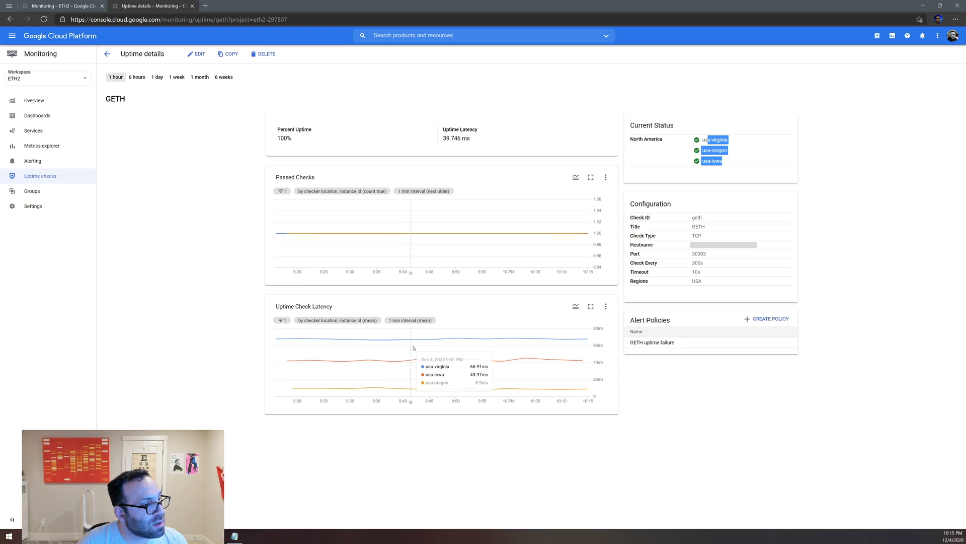
pyautogui.moveTo(475, 355)
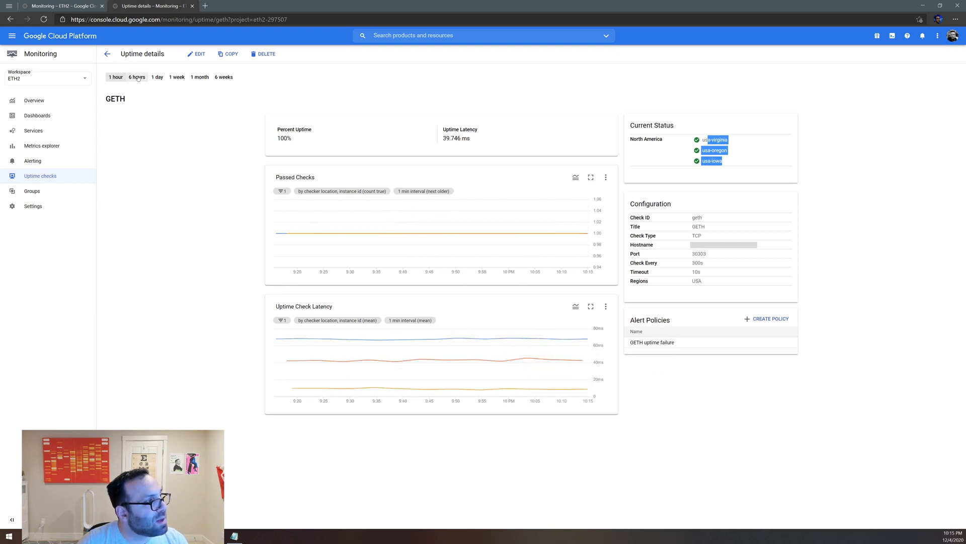
pyautogui.click(157, 76)
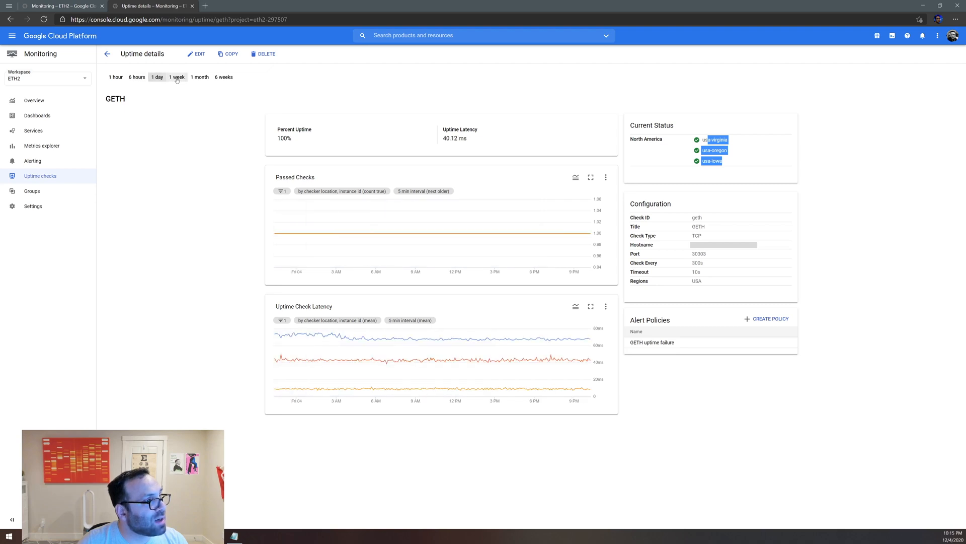
pyautogui.click(177, 77)
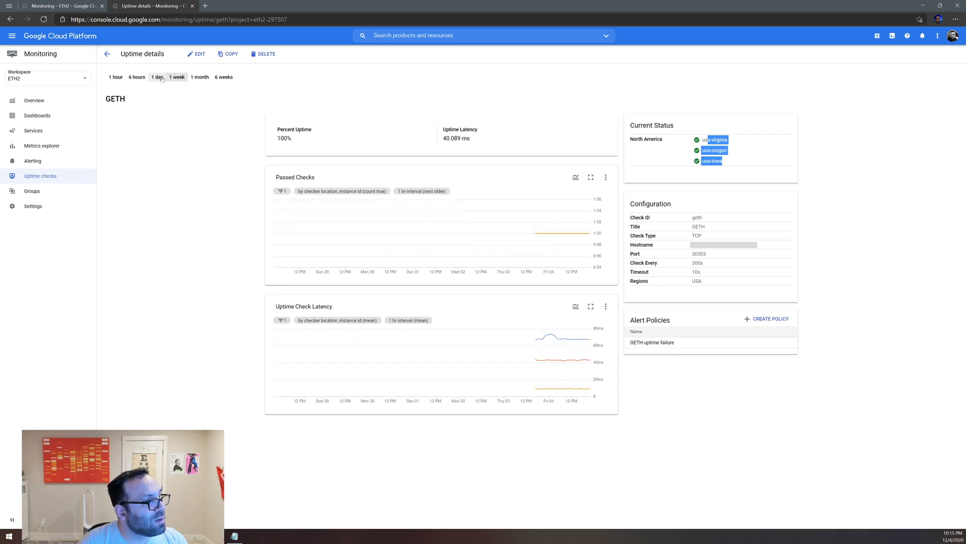
pyautogui.click(177, 76)
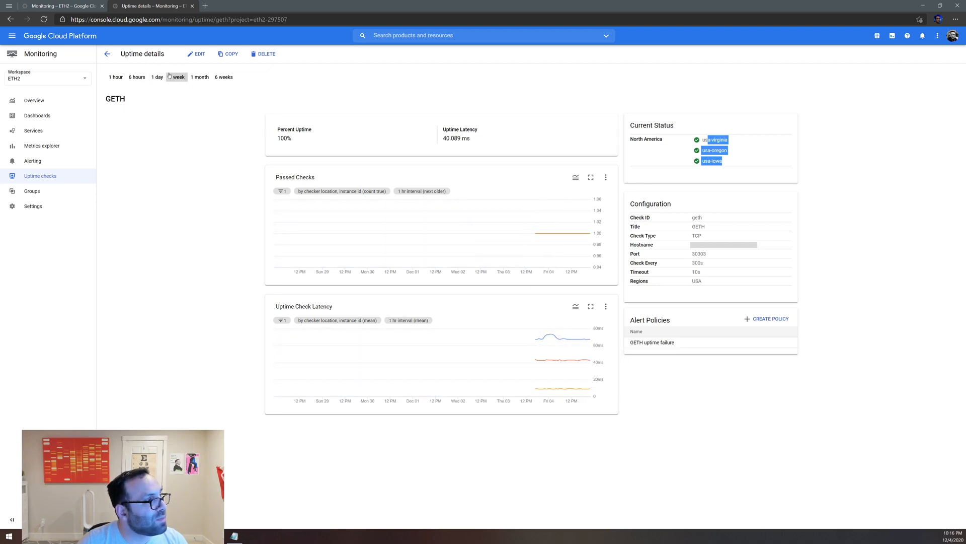
pyautogui.click(157, 77)
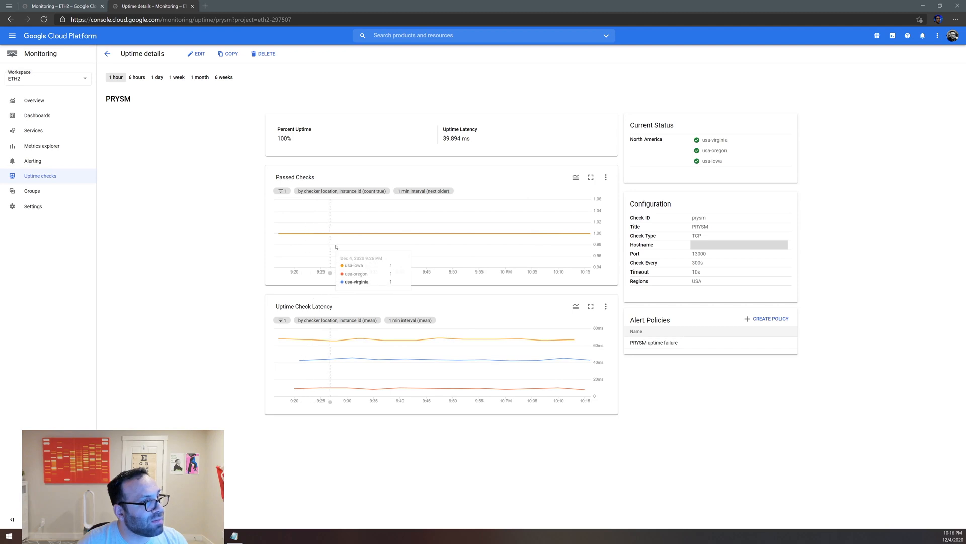
pyautogui.moveTo(575, 306)
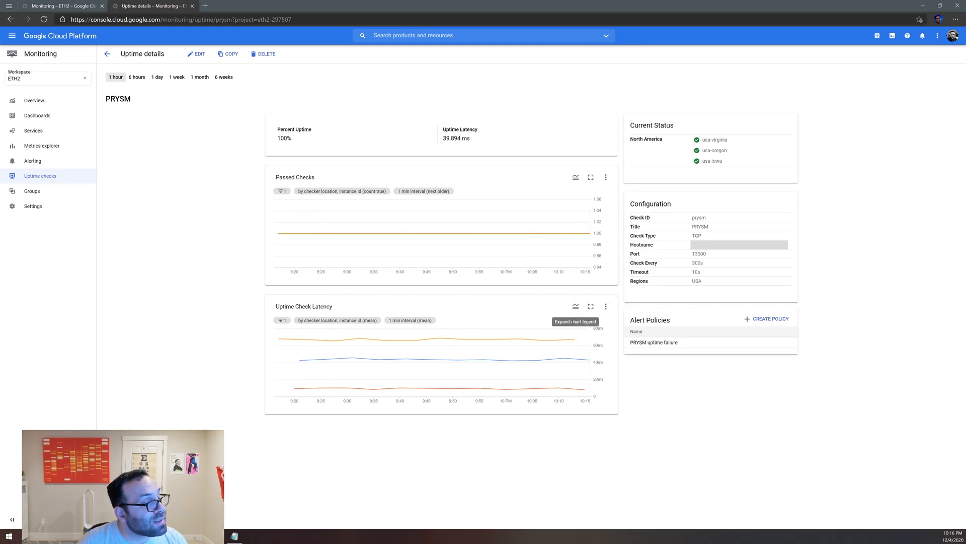
pyautogui.moveTo(479, 262)
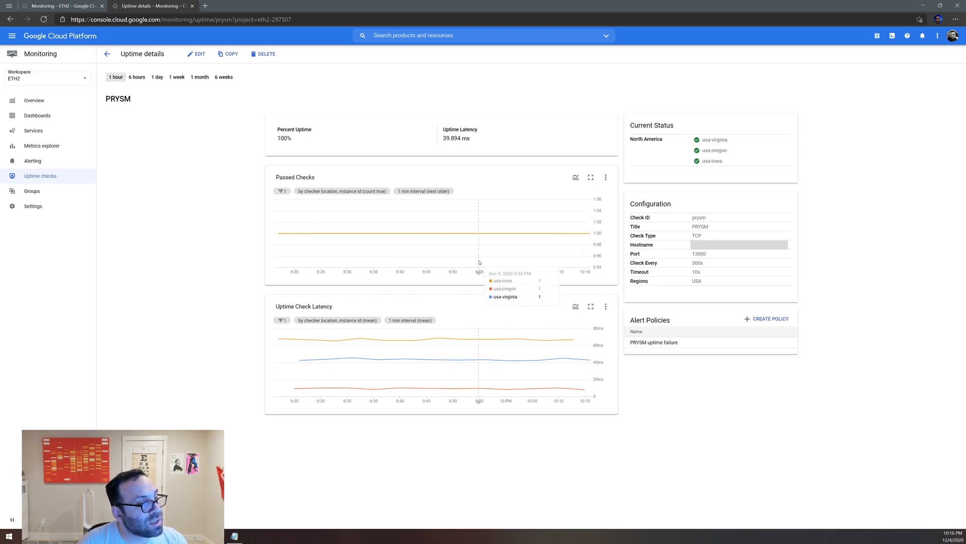
pyautogui.moveTo(474, 253)
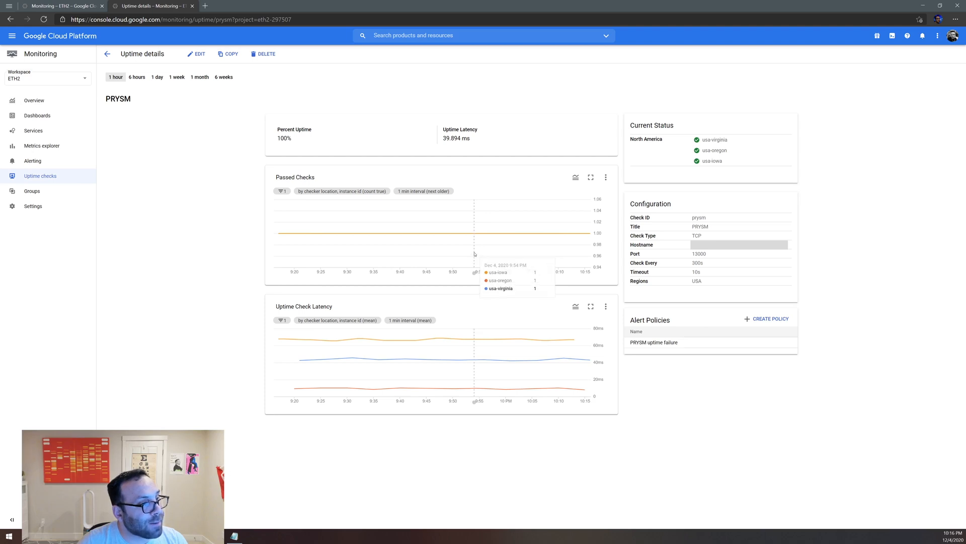
pyautogui.moveTo(498, 275)
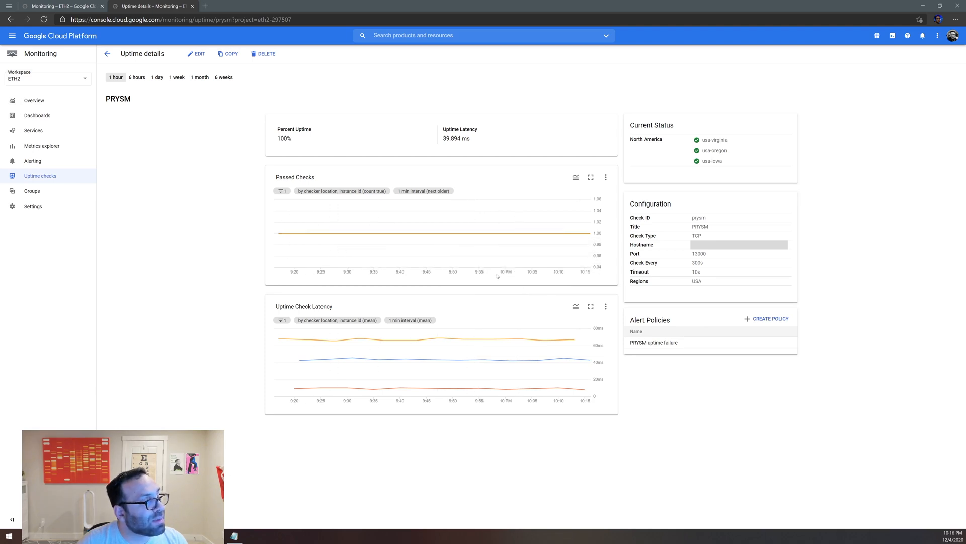
pyautogui.moveTo(324, 179)
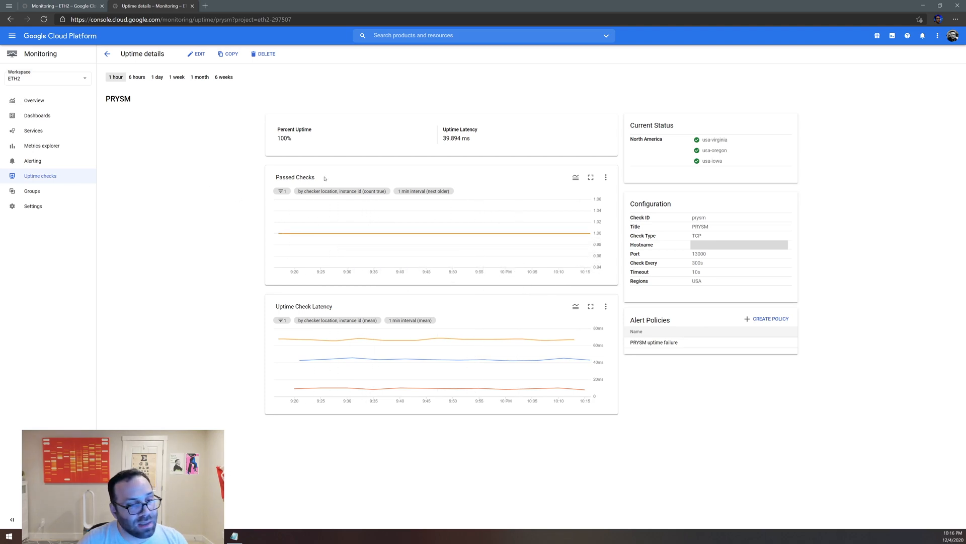
pyautogui.moveTo(323, 165)
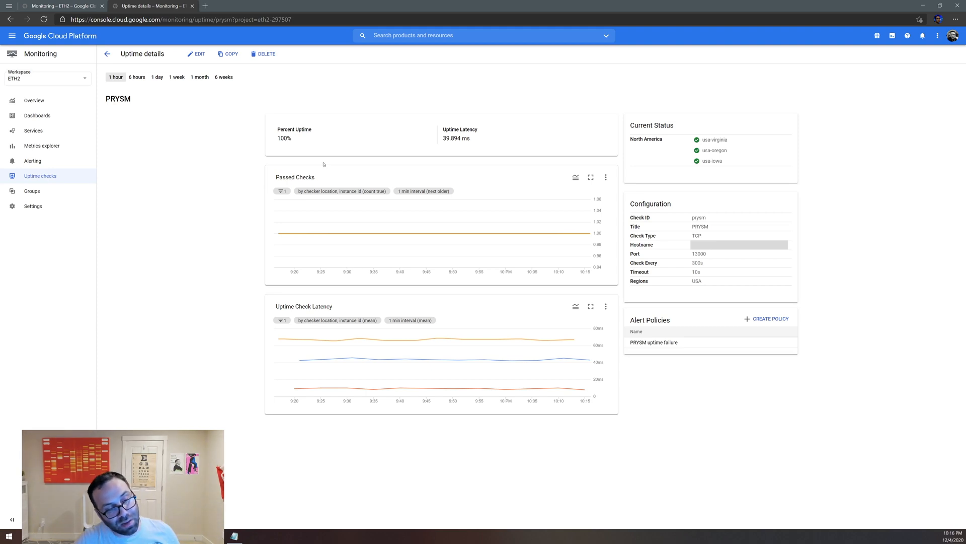